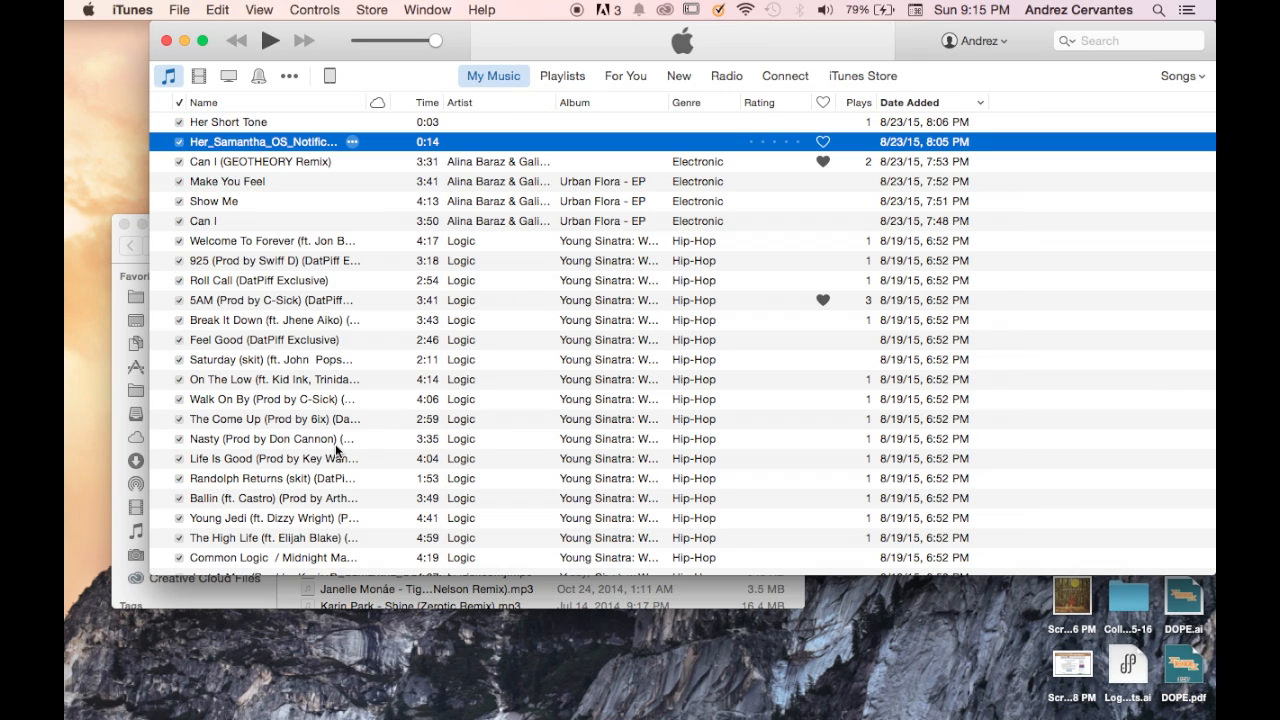
{"action": "mouse_move", "coordinate": [540, 318]}
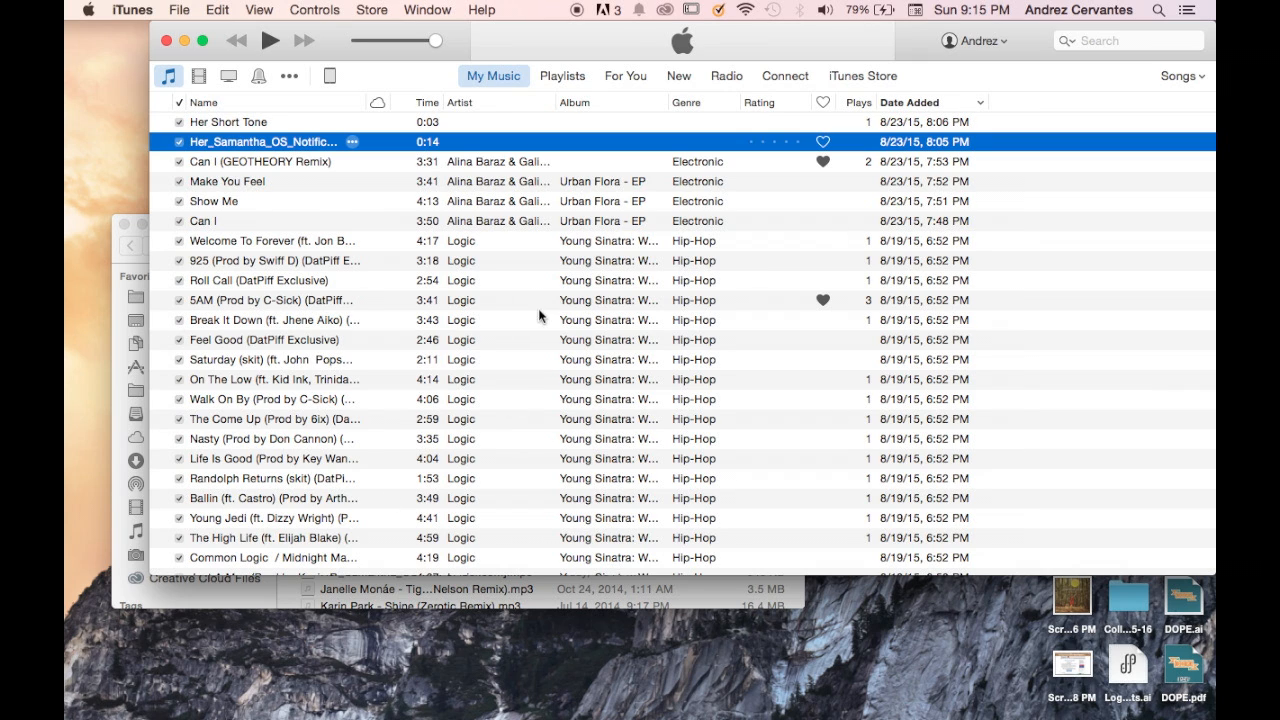
{"action": "mouse_move", "coordinate": [798, 464]}
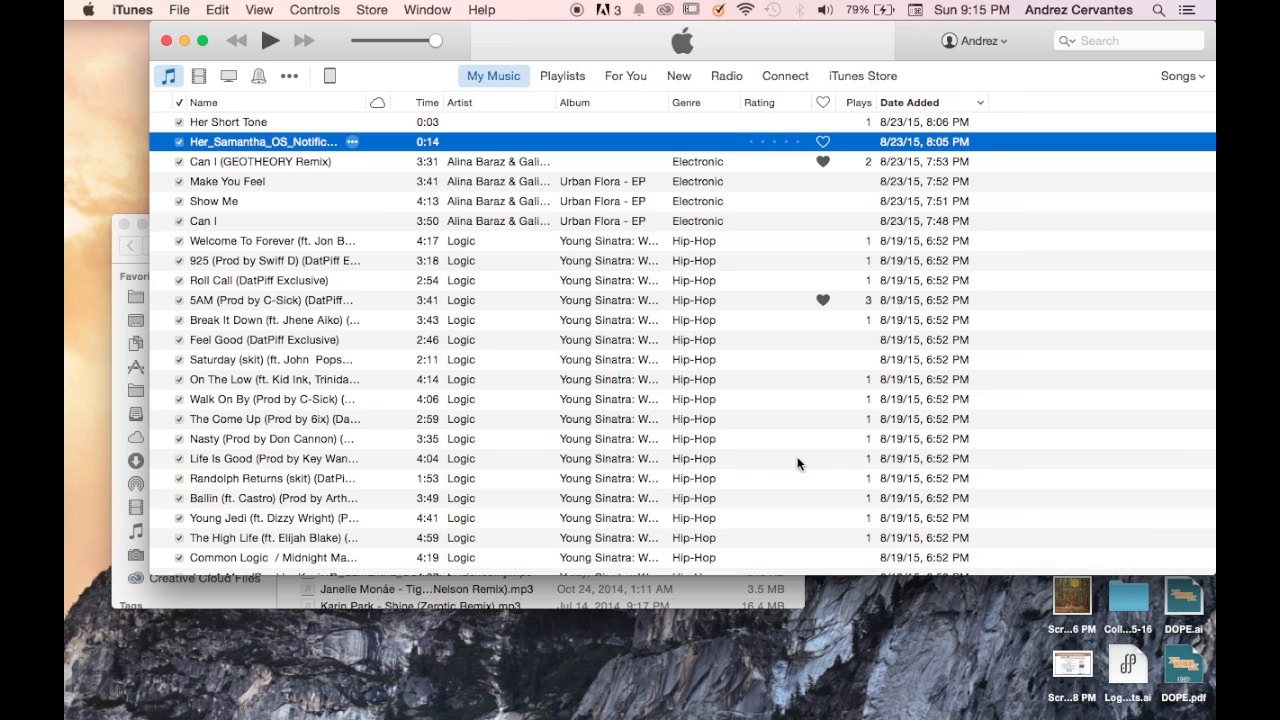
{"action": "mouse_move", "coordinate": [652, 480]}
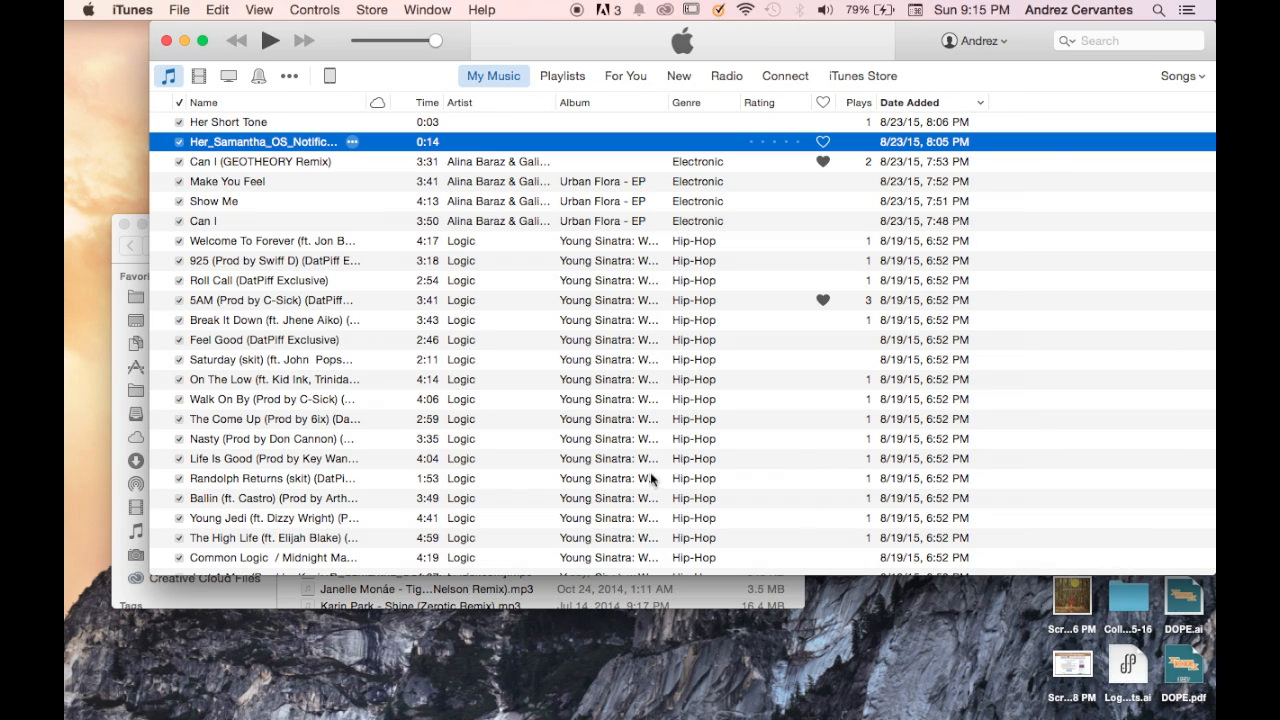
{"action": "mouse_move", "coordinate": [84, 336]}
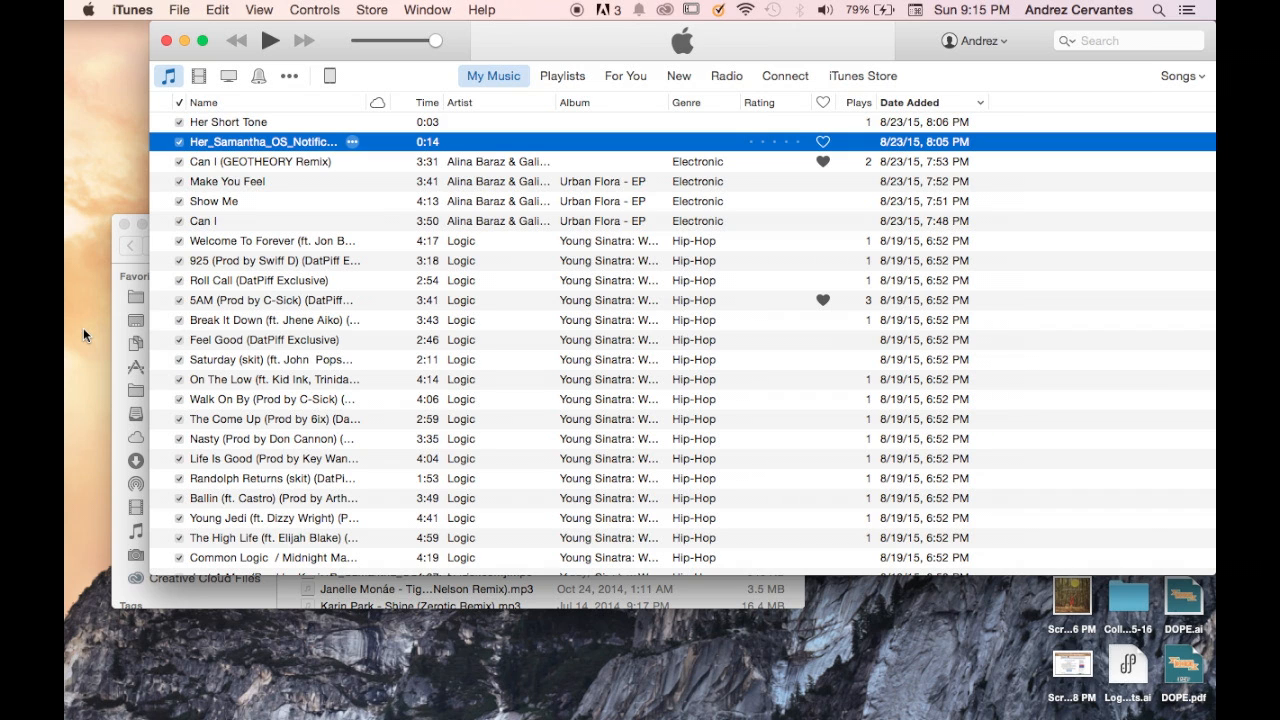
{"action": "mouse_move", "coordinate": [268, 452]}
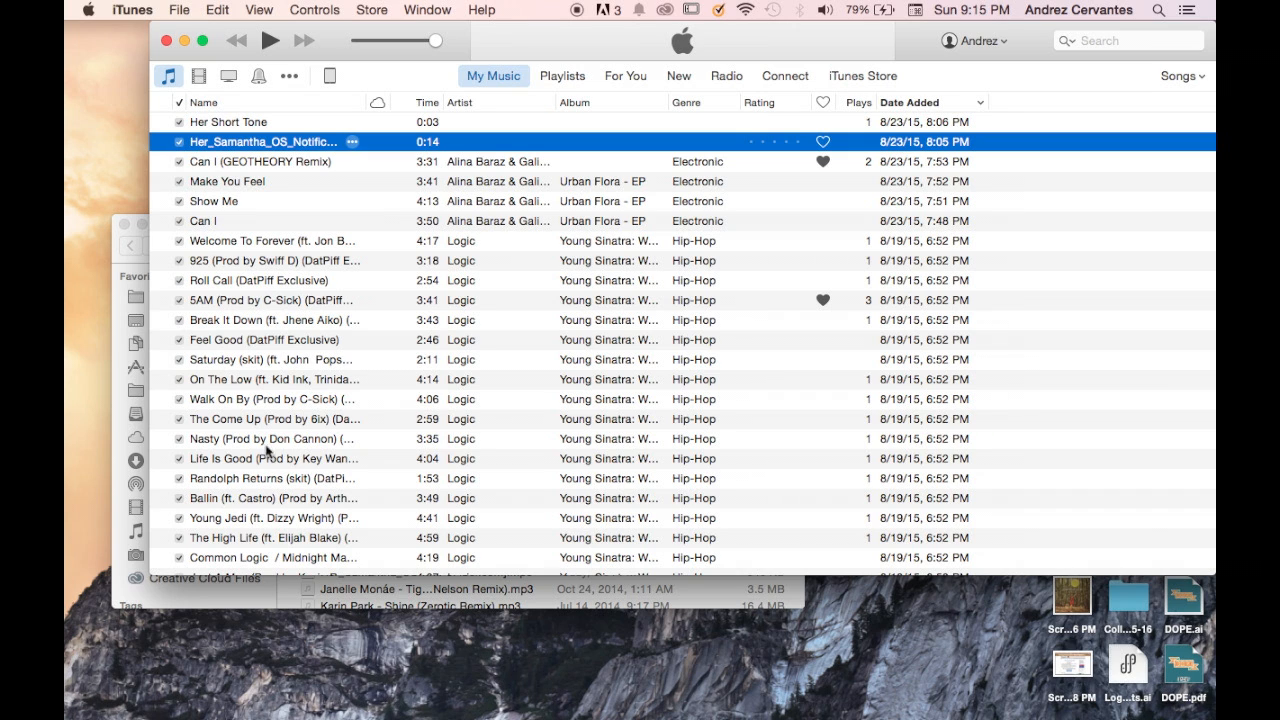
{"action": "mouse_move", "coordinate": [304, 390]}
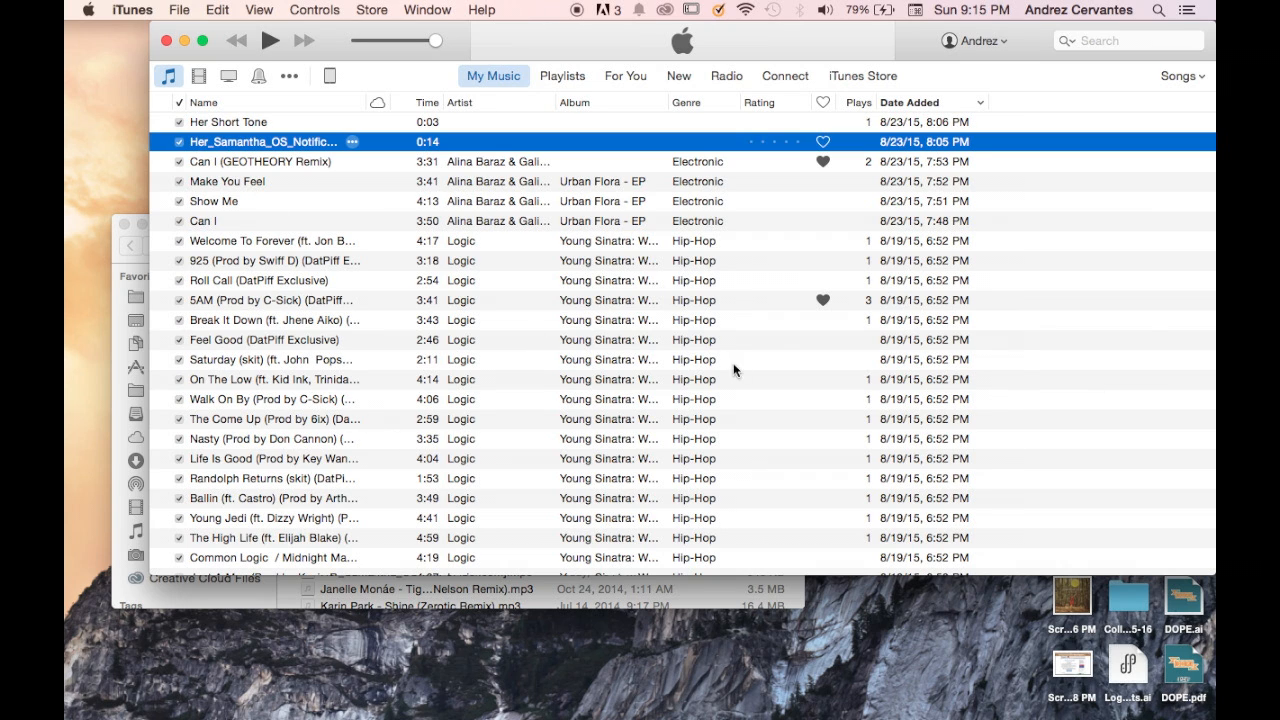
{"action": "mouse_move", "coordinate": [460, 240]}
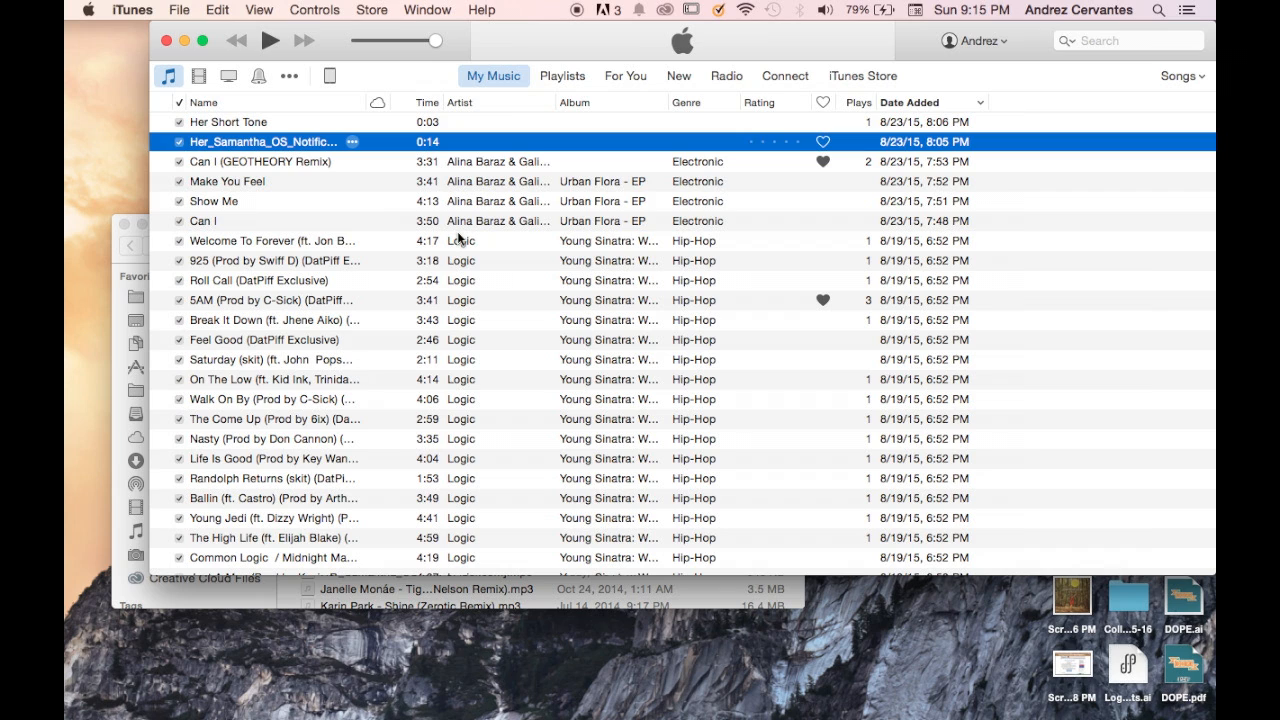
{"action": "mouse_move", "coordinate": [340, 240]}
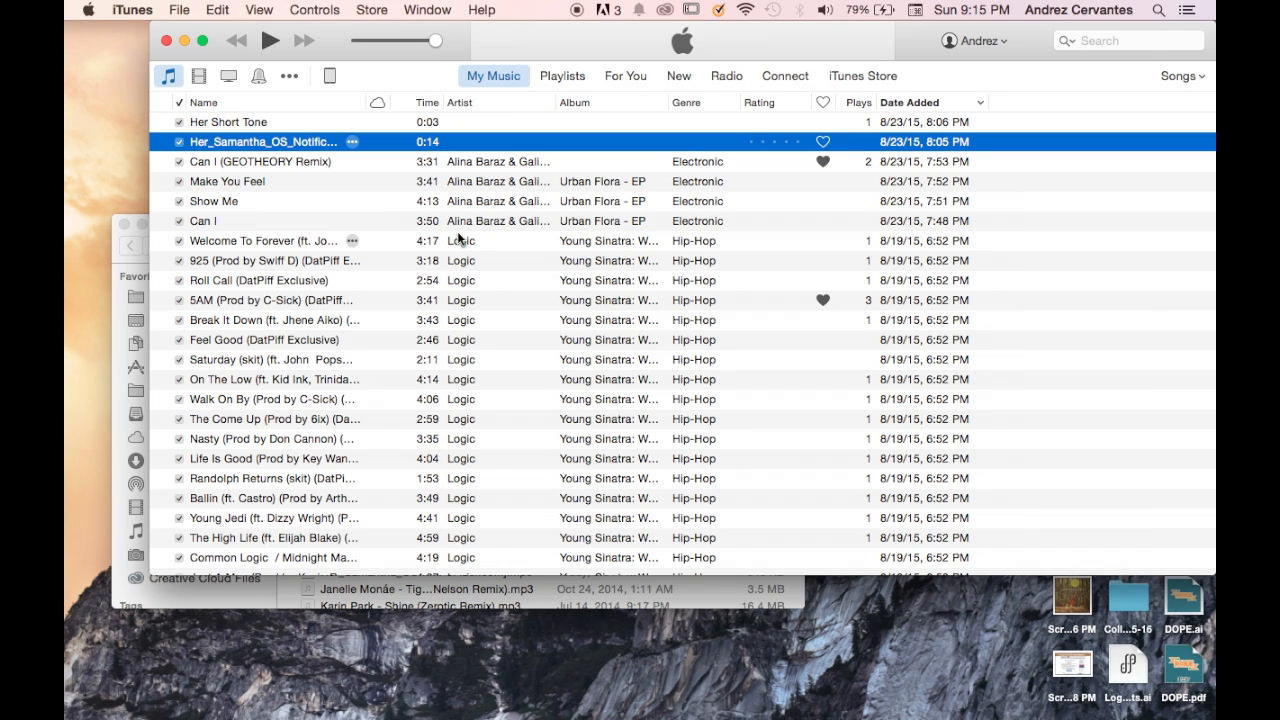
{"action": "mouse_move", "coordinate": [350, 400]}
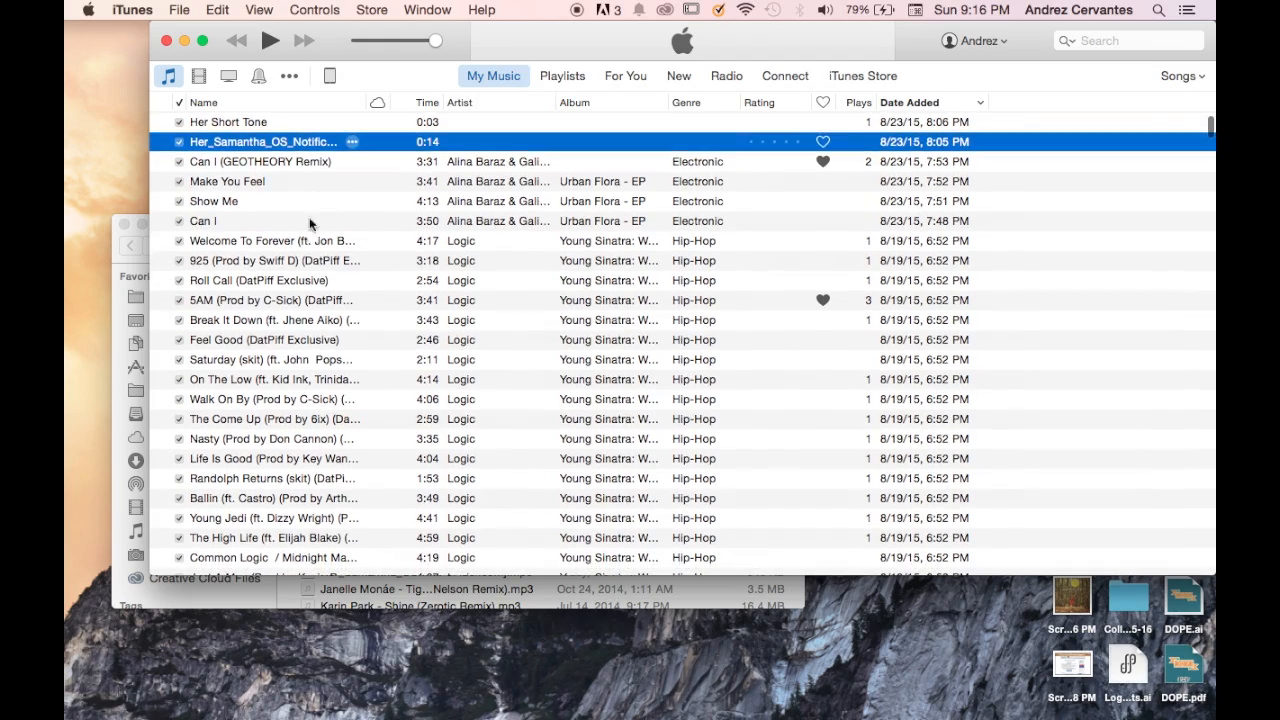
{"action": "mouse_move", "coordinate": [270, 320]}
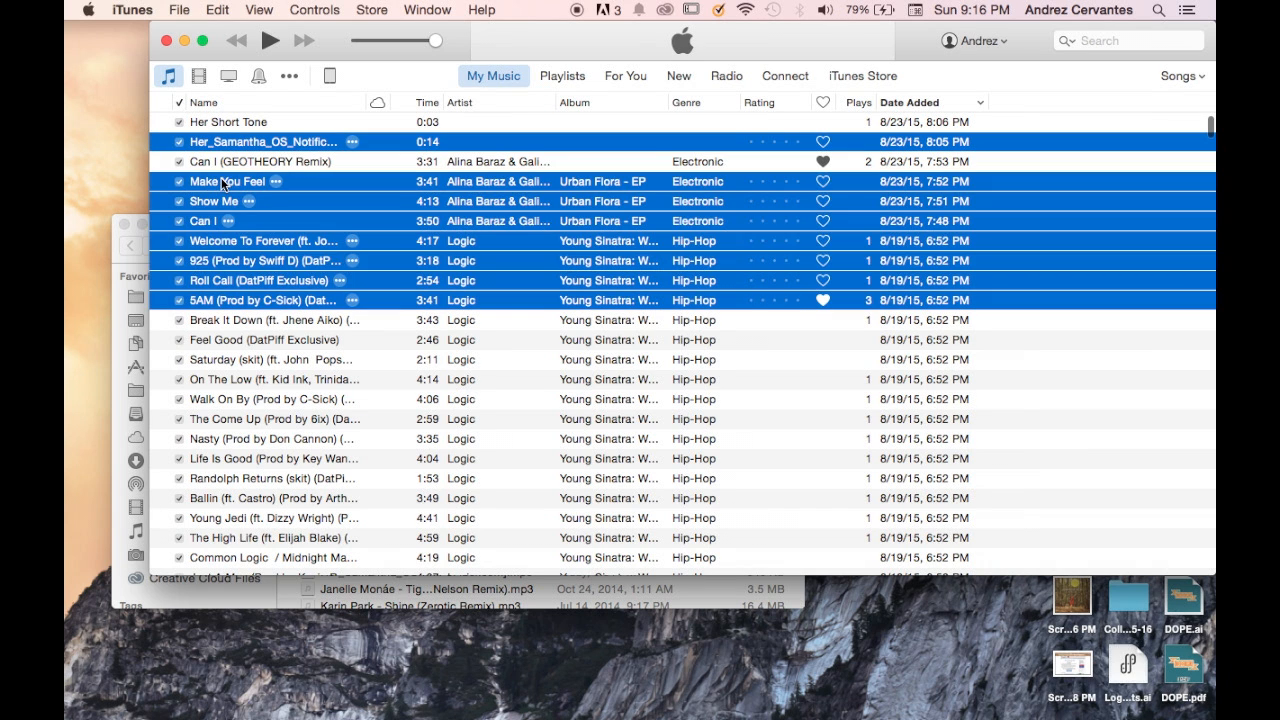
Step: Bring up Get Info for the Her_Samantha notification track
{"action": "left_click", "coordinate": [270, 360]}
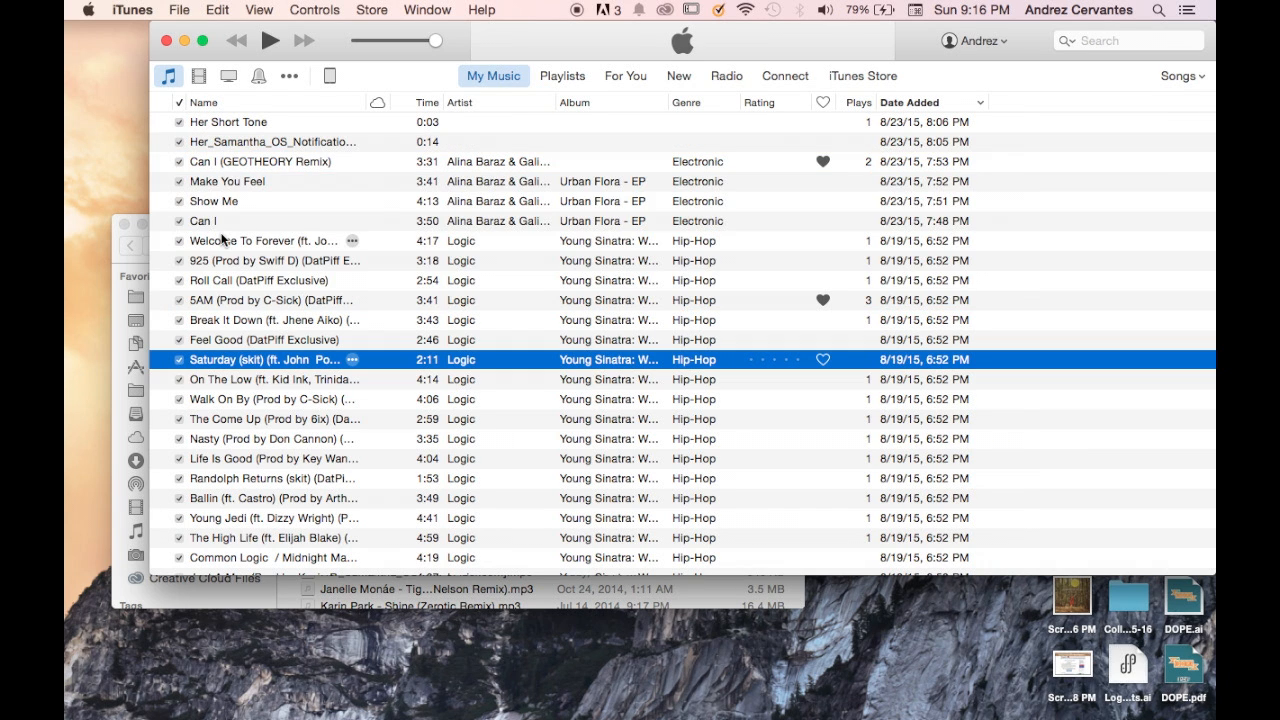
{"action": "mouse_move", "coordinate": [276, 212]}
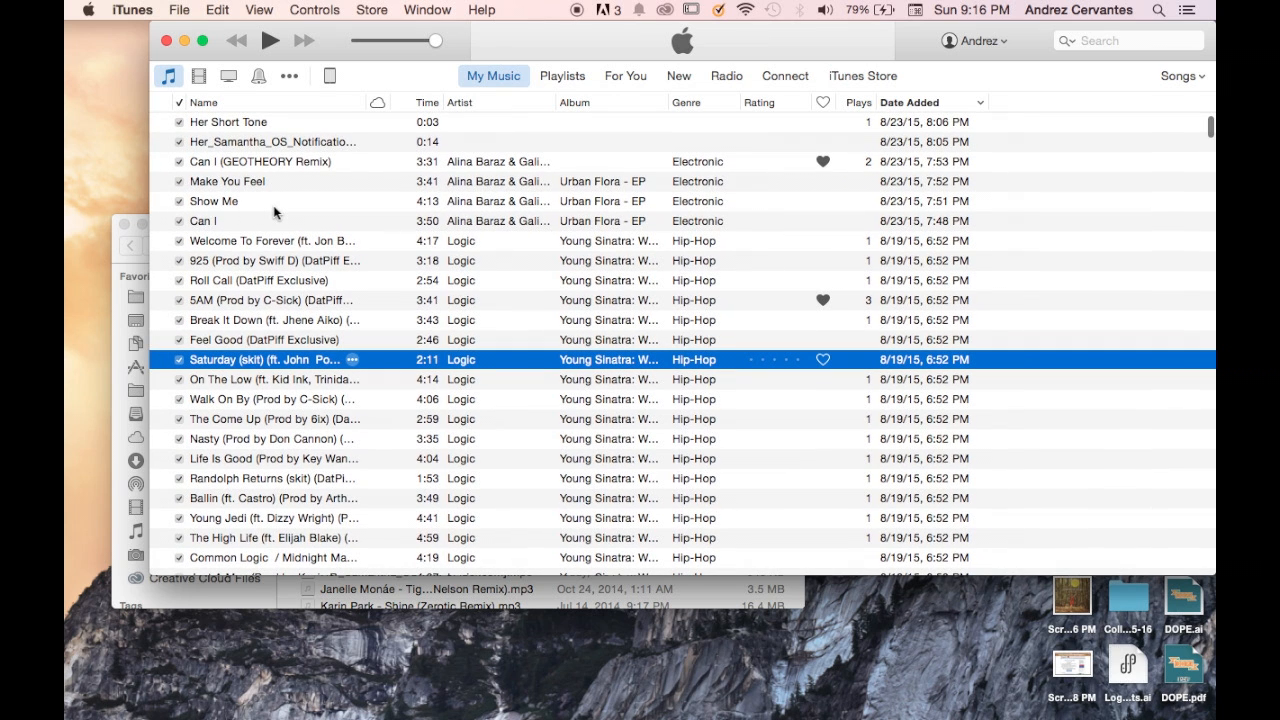
{"action": "mouse_move", "coordinate": [252, 348]}
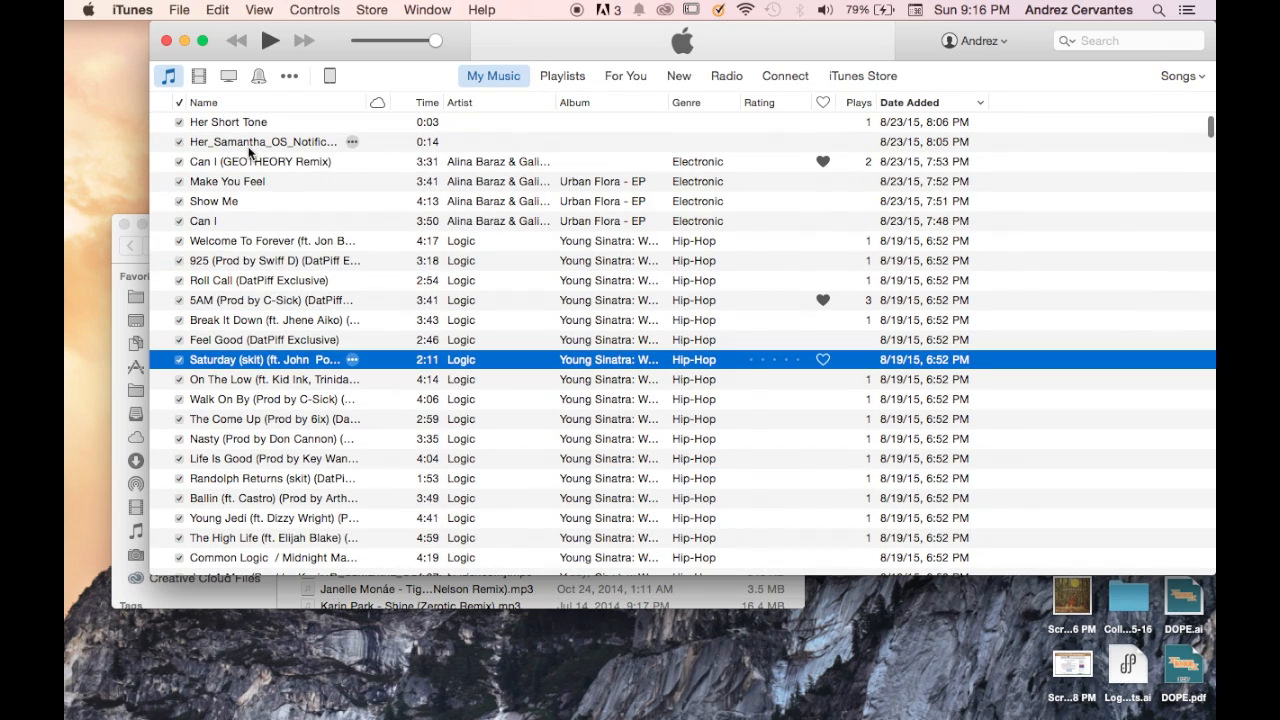
{"action": "right_click", "coordinate": [264, 140]}
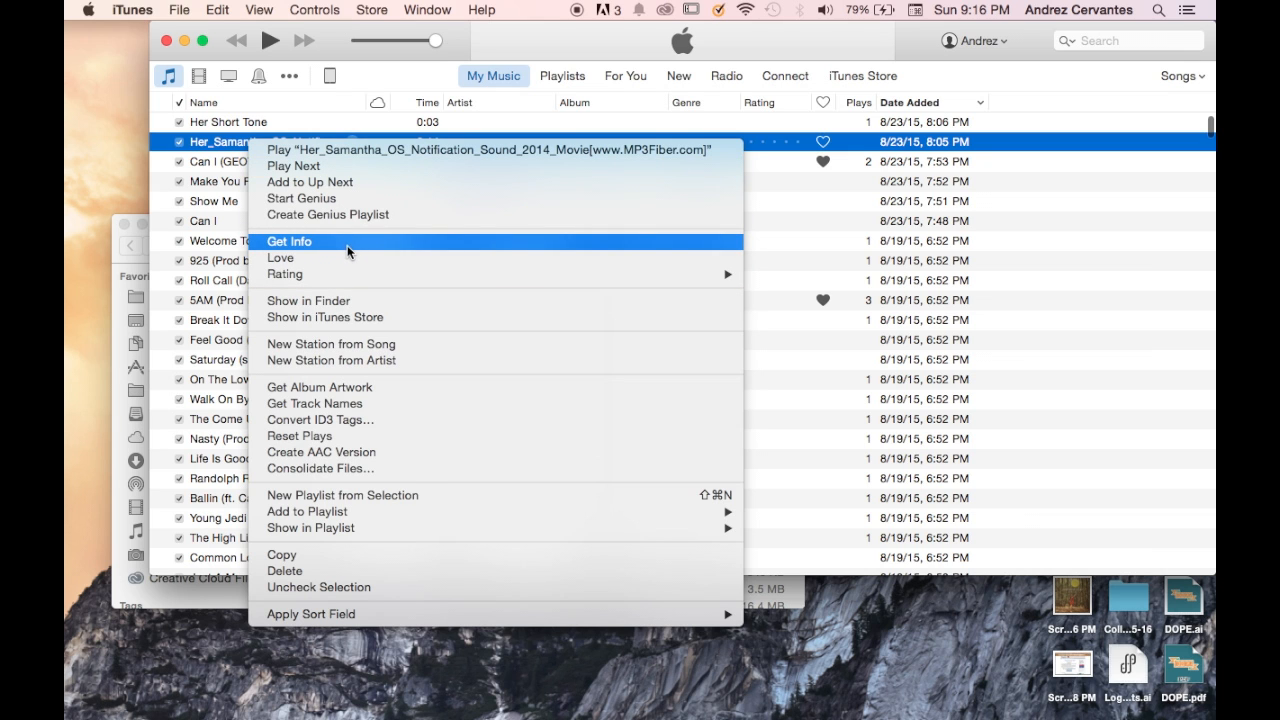
{"action": "left_click", "coordinate": [288, 240]}
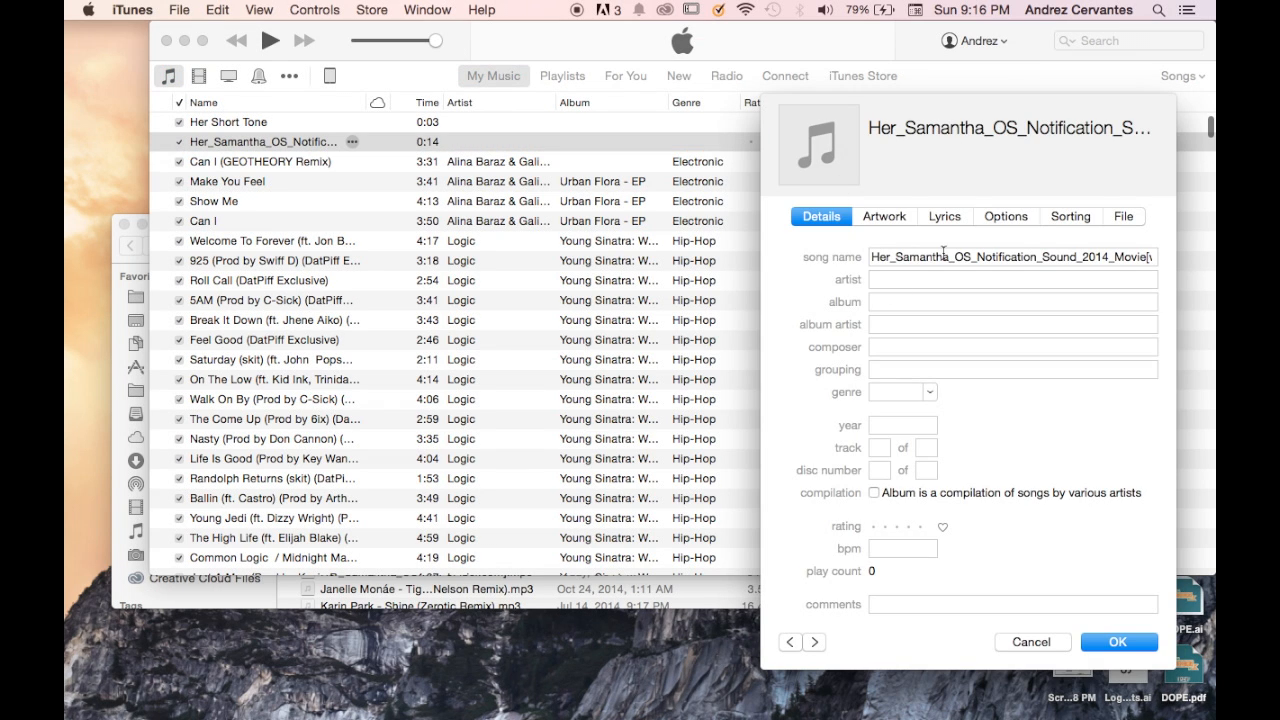
{"action": "mouse_move", "coordinate": [980, 104]}
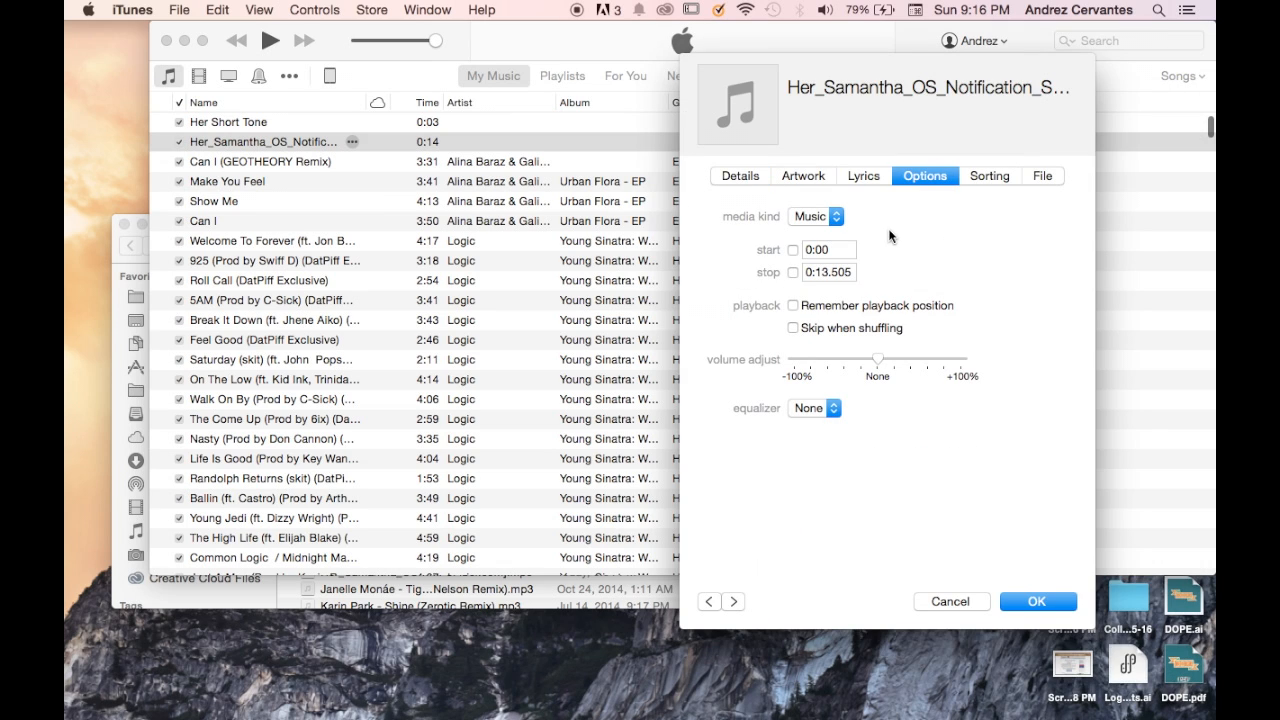
Step: Set the track to start at 0:00 and stop at 0:13.505 and confirm
{"action": "left_click", "coordinate": [792, 248]}
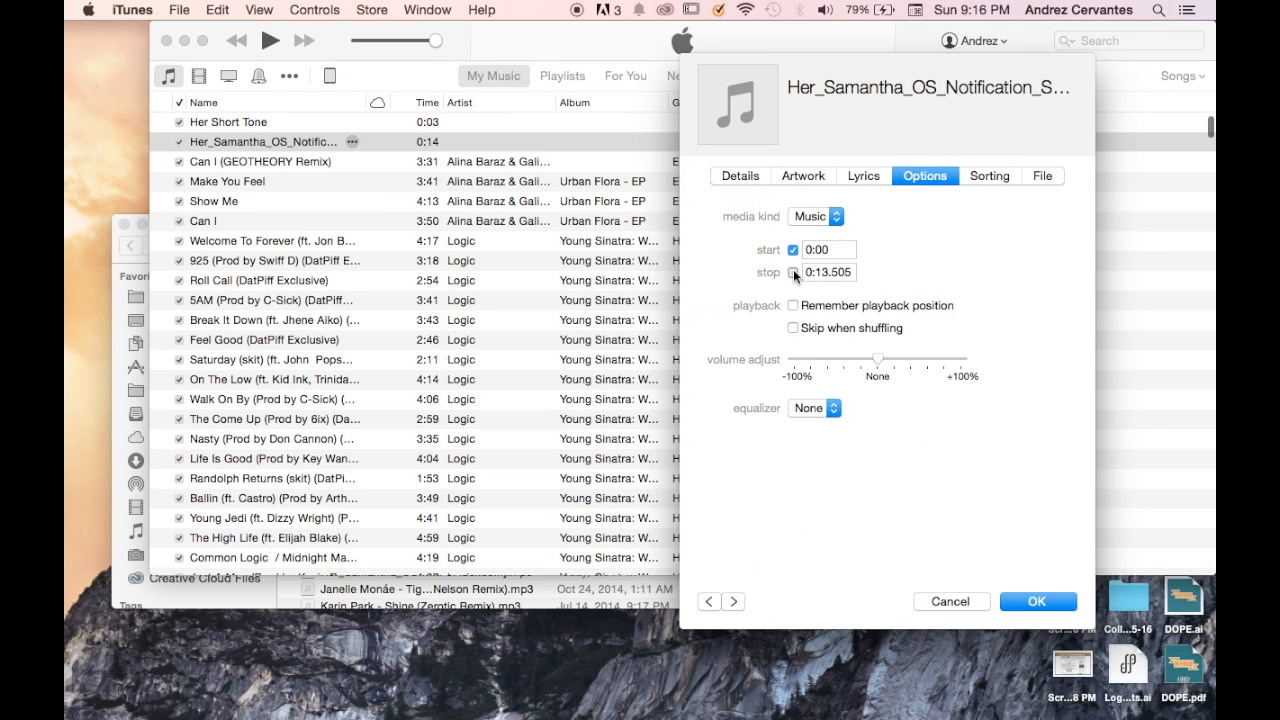
{"action": "left_click", "coordinate": [792, 272]}
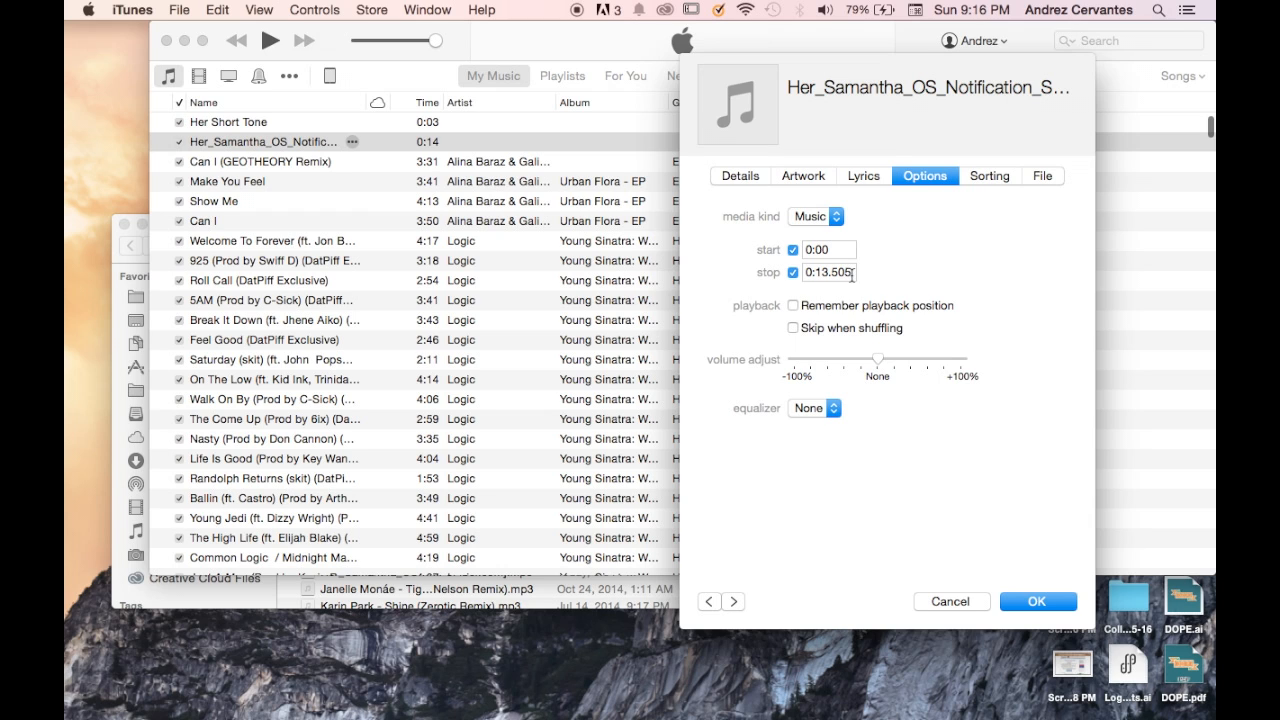
{"action": "mouse_move", "coordinate": [860, 312]}
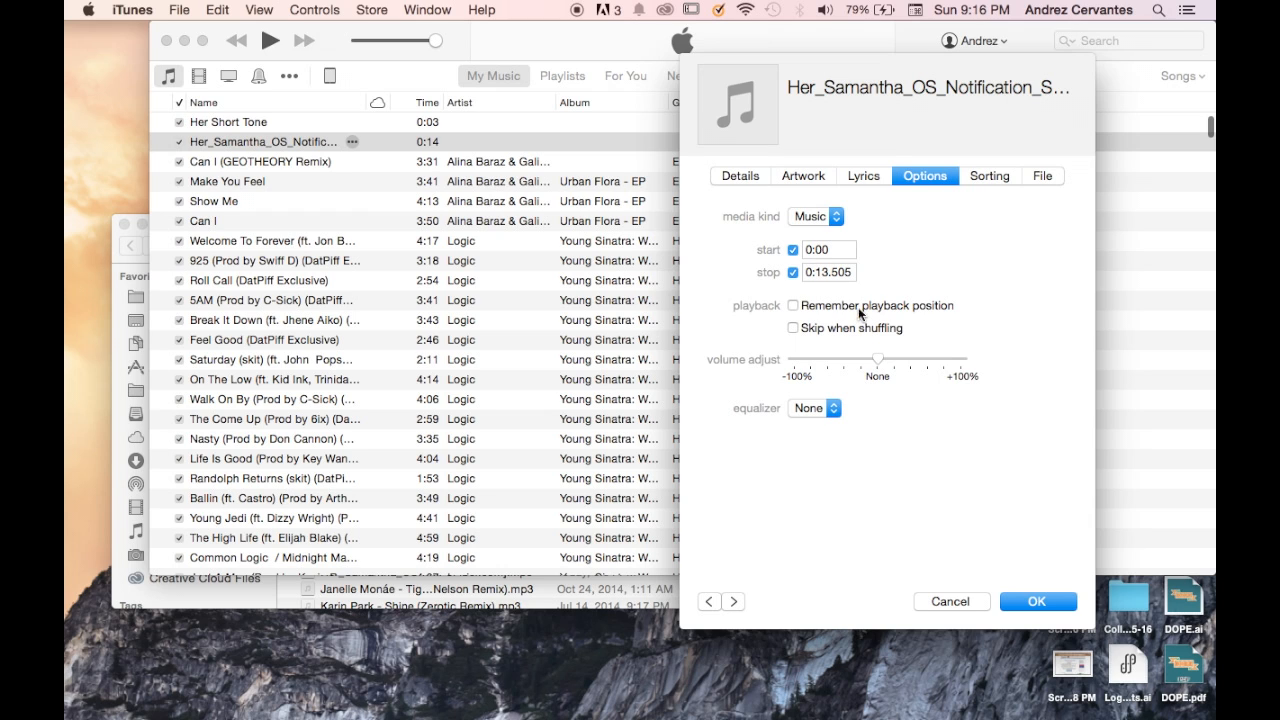
{"action": "mouse_move", "coordinate": [1028, 590]}
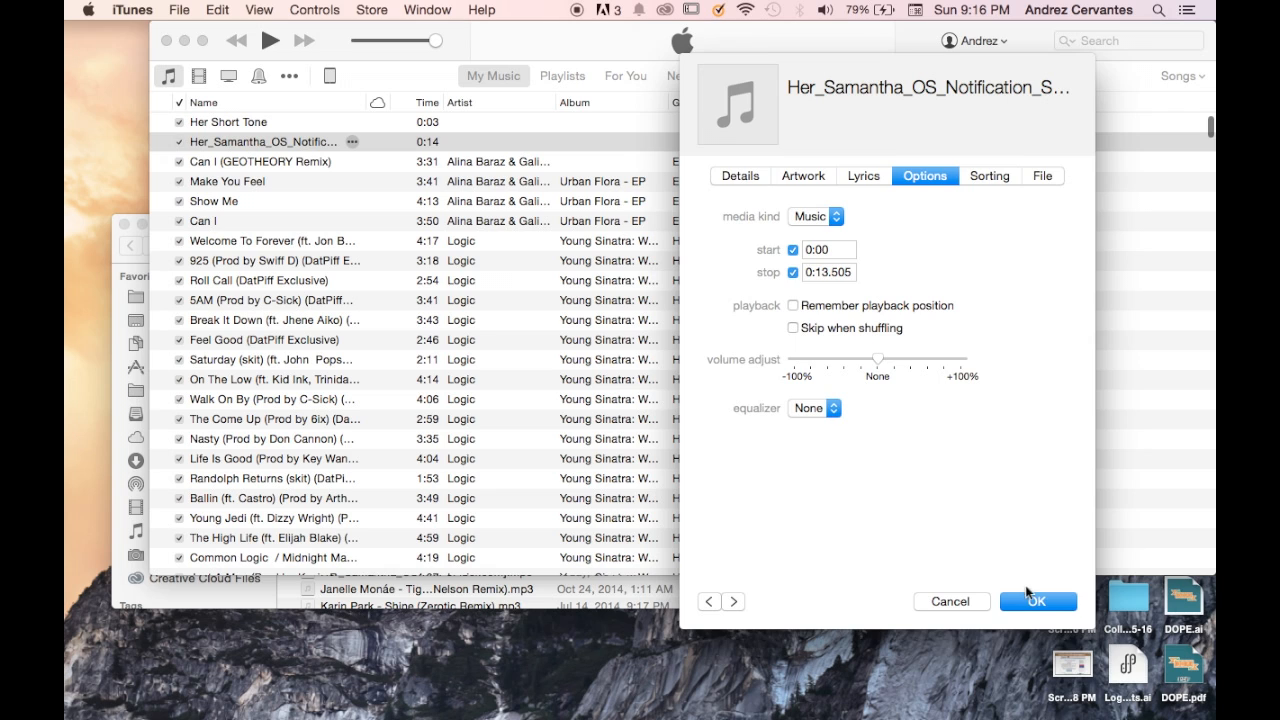
{"action": "left_click", "coordinate": [1036, 600]}
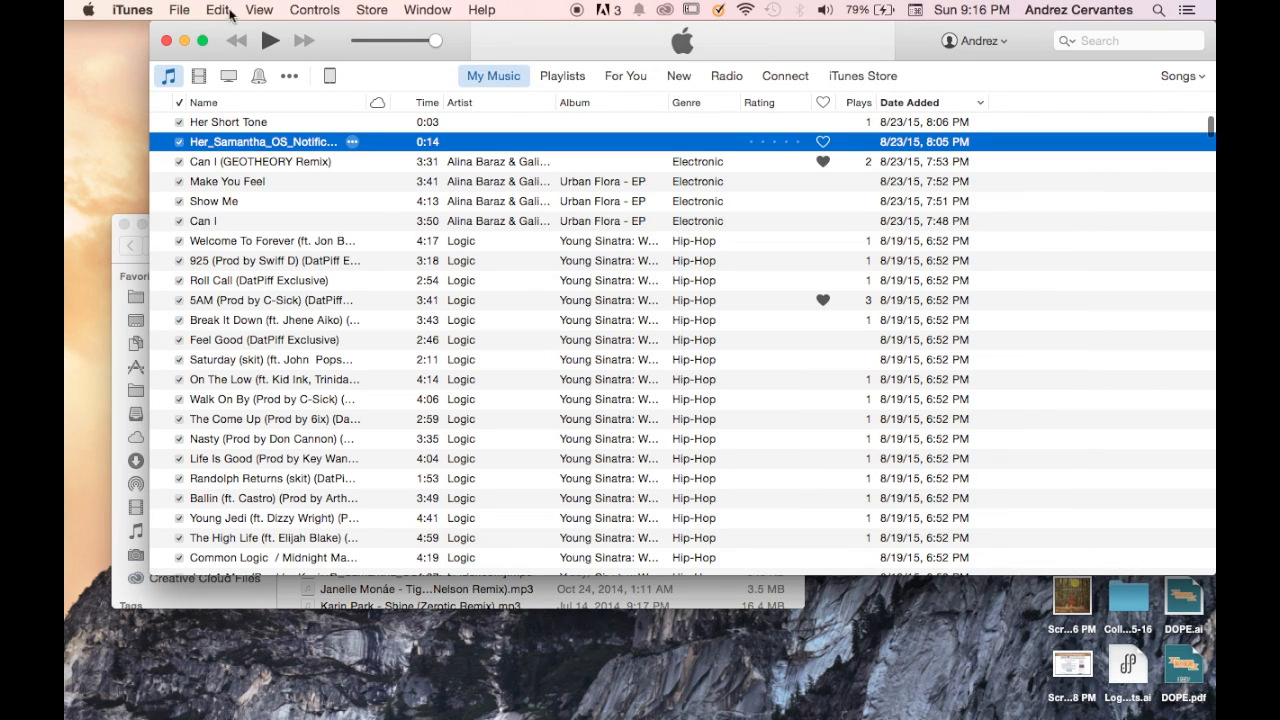
Step: Create a 13-second AAC version of the Her_Samantha track in the library
{"action": "left_click", "coordinate": [180, 8]}
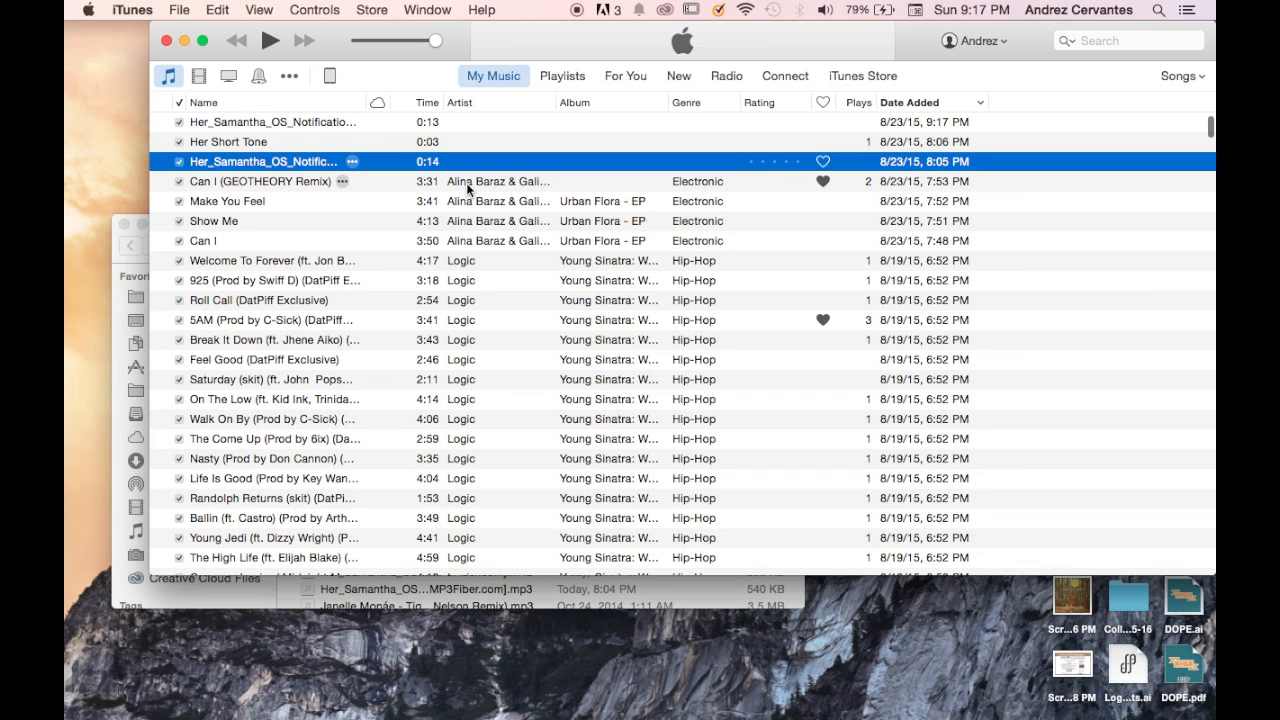
{"action": "mouse_move", "coordinate": [304, 164]}
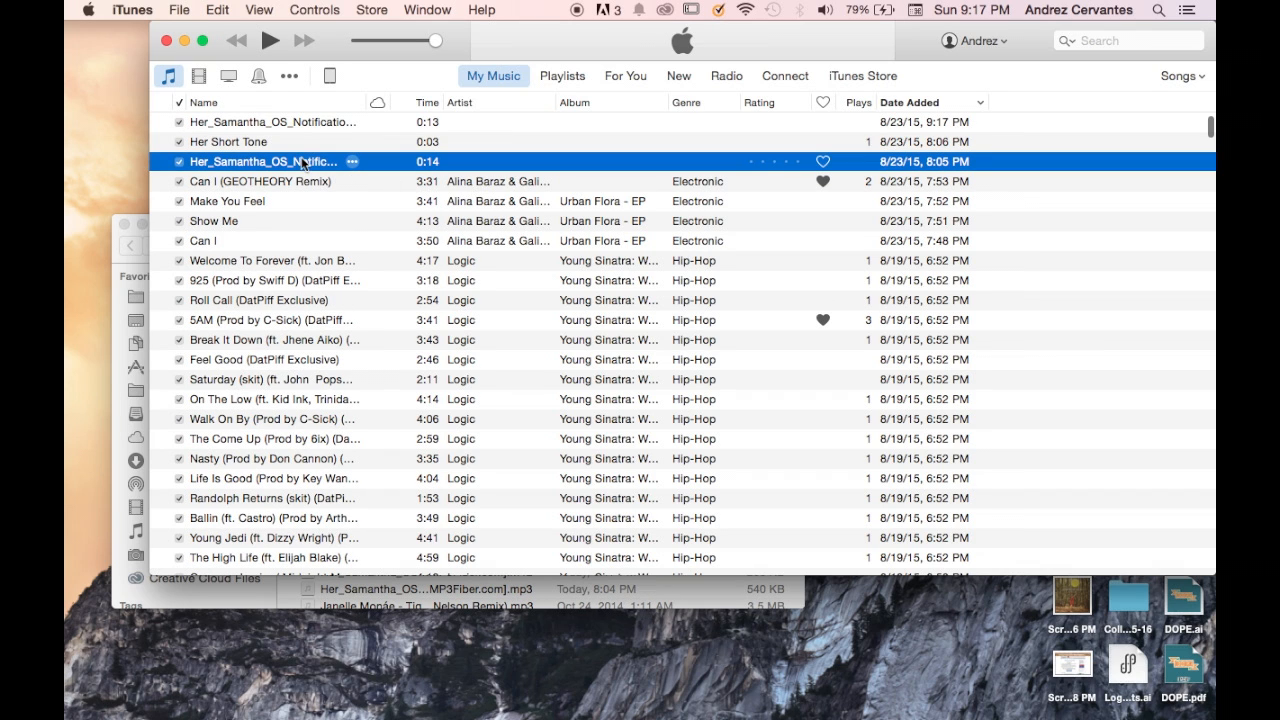
{"action": "mouse_move", "coordinate": [296, 126]}
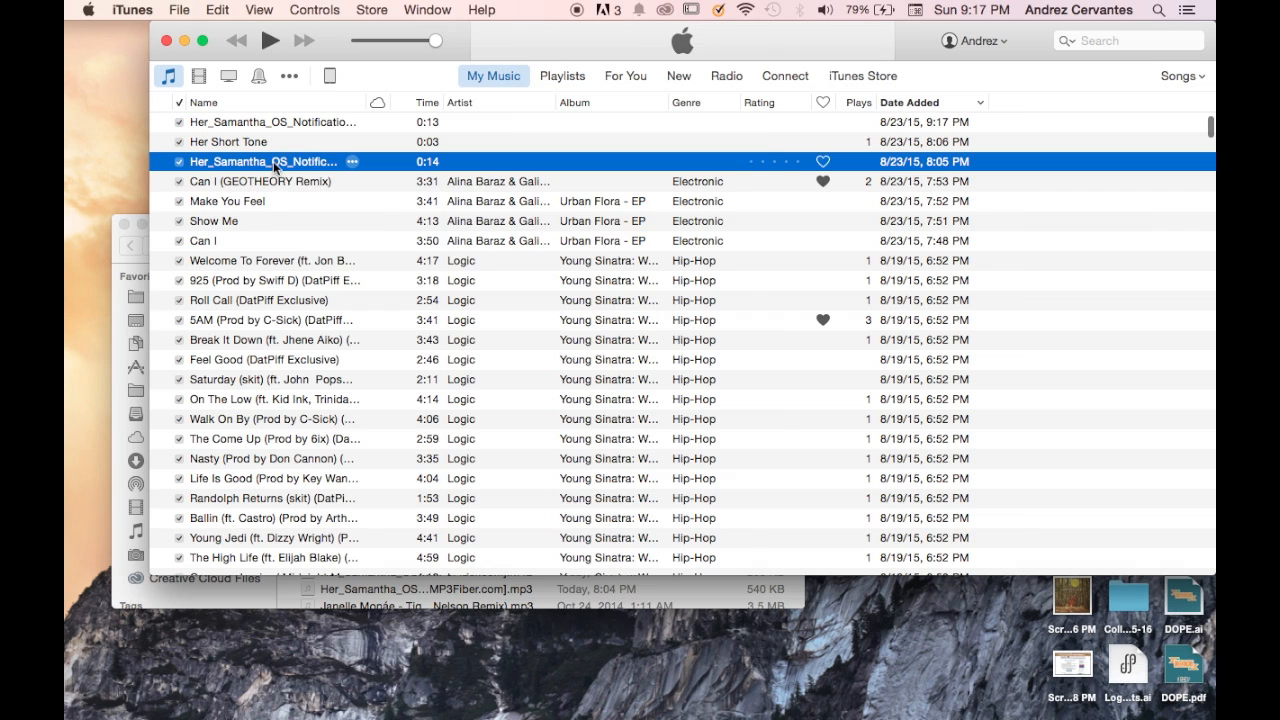
{"action": "right_click", "coordinate": [280, 160]}
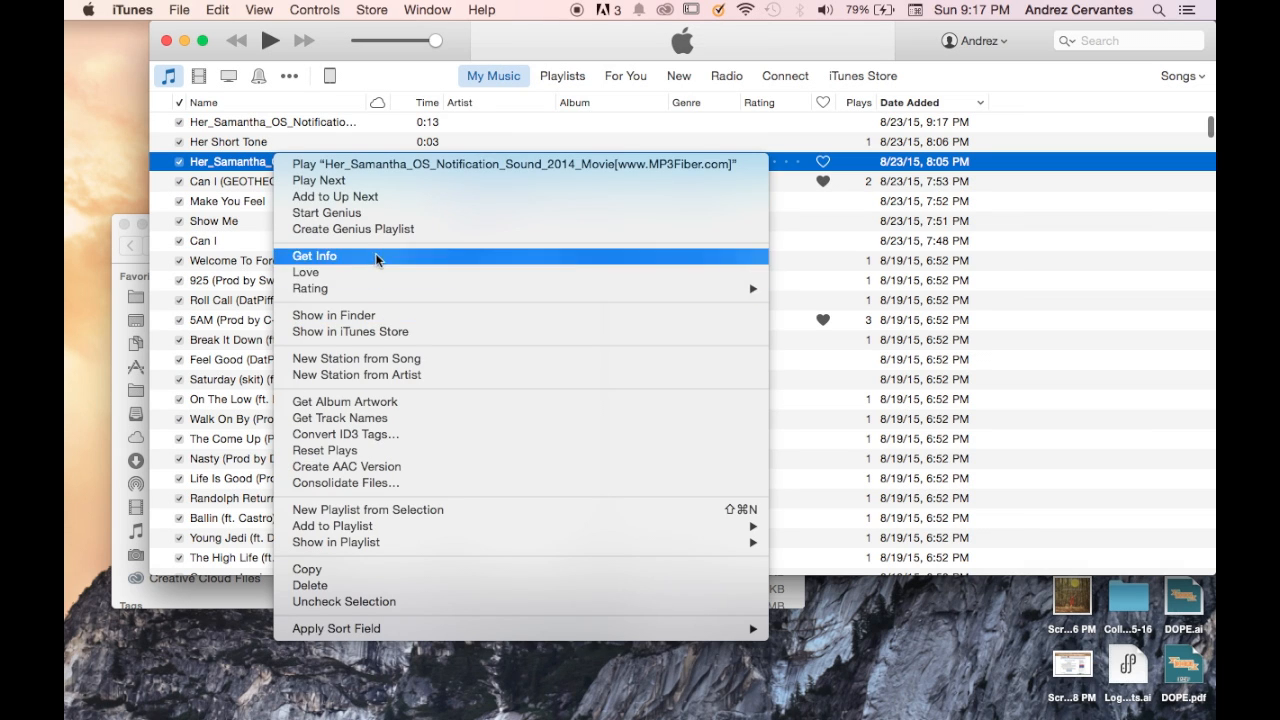
{"action": "mouse_move", "coordinate": [400, 474]}
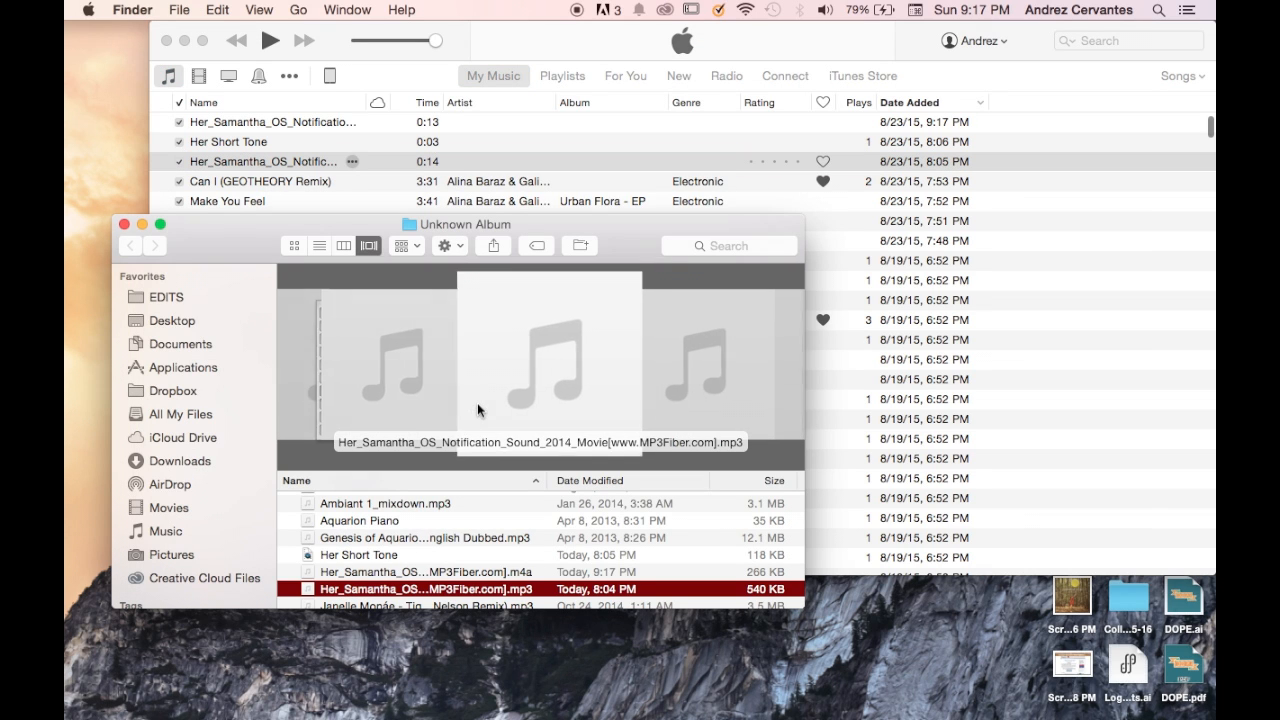
{"action": "mouse_move", "coordinate": [504, 588]}
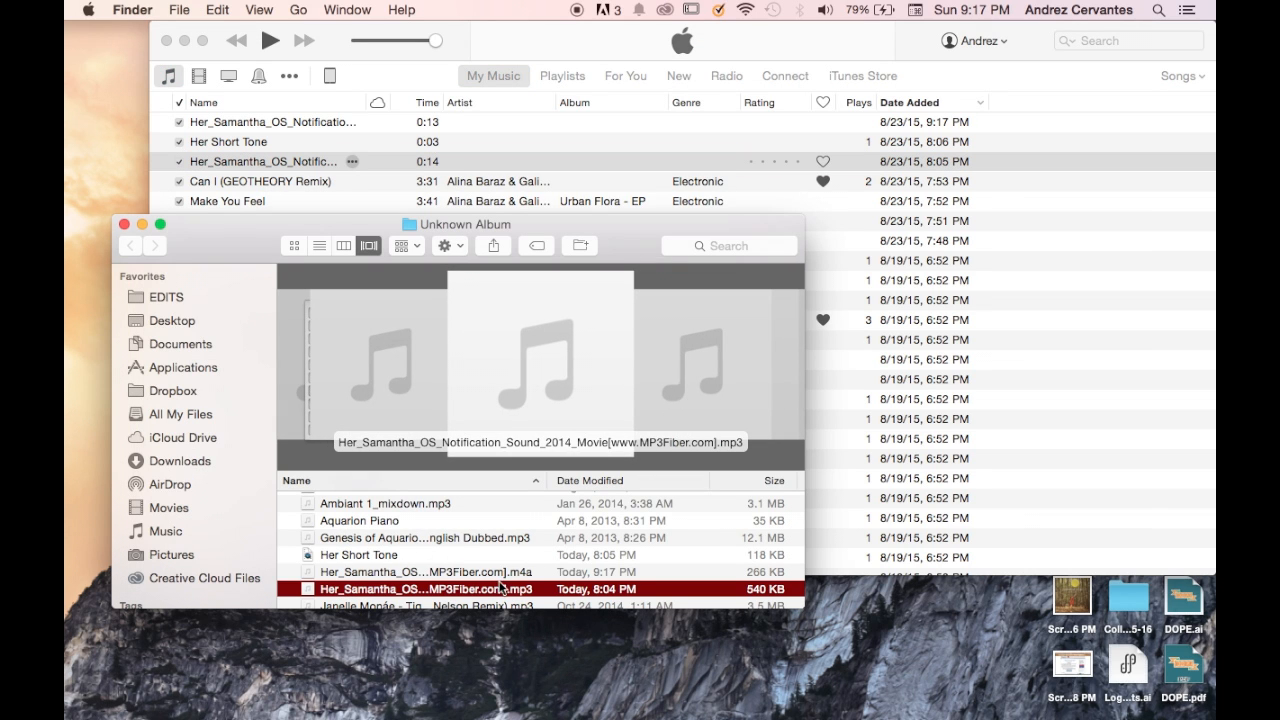
Step: Rename the AAC copy's file in Finder from .m4a to .m4r and confirm Use .m4r
{"action": "scroll", "scroll_direction": "down", "scroll_amount": 3}
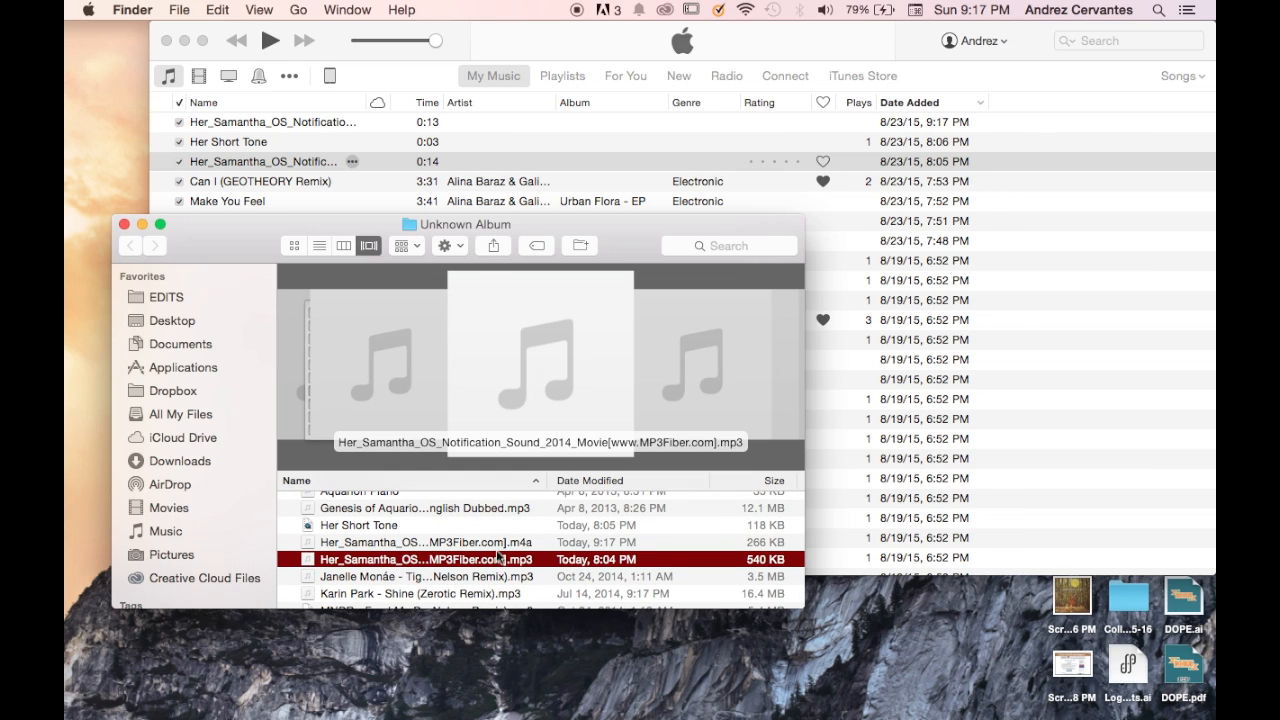
{"action": "mouse_move", "coordinate": [496, 560]}
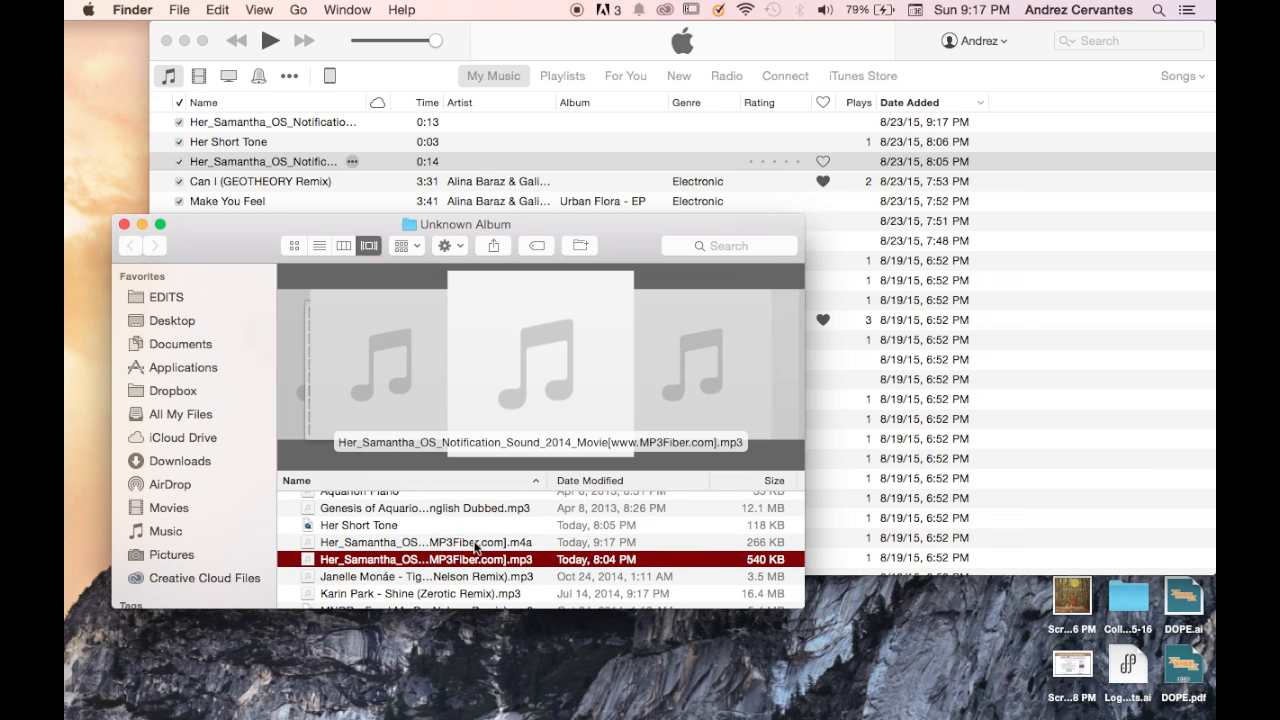
{"action": "left_click", "coordinate": [430, 542]}
{"action": "type", "text": "r"}
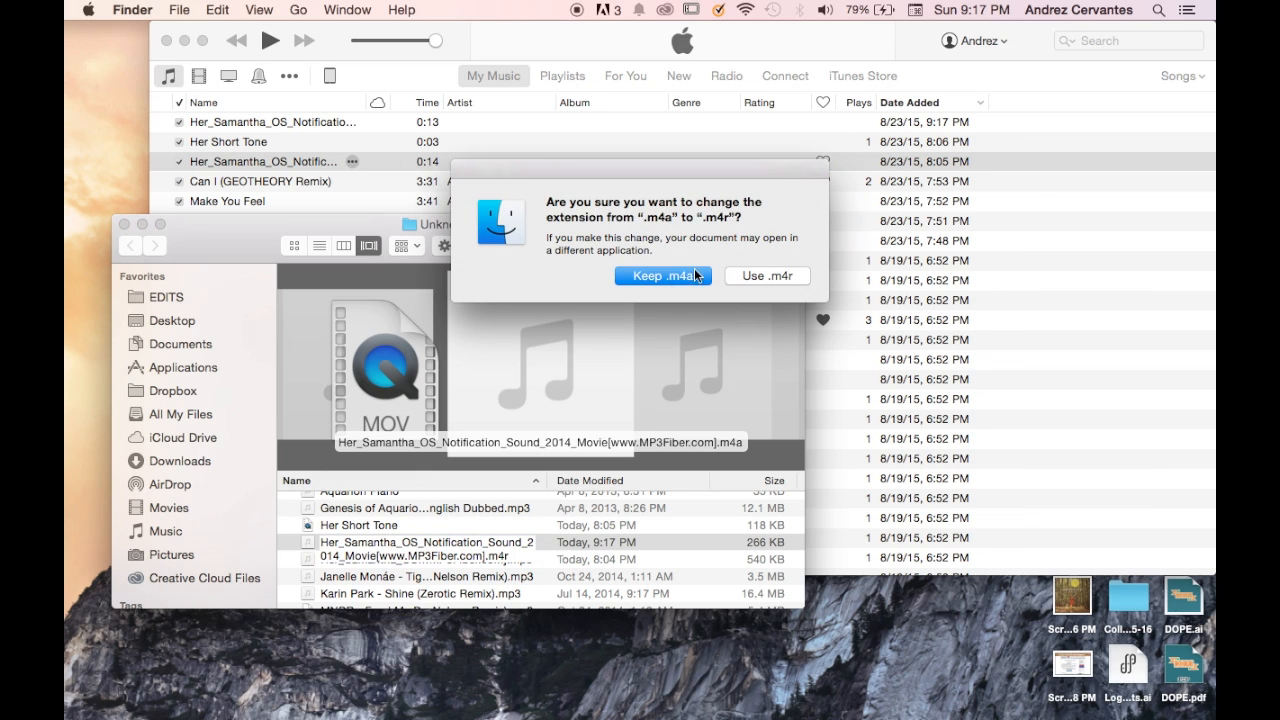
{"action": "mouse_move", "coordinate": [776, 284]}
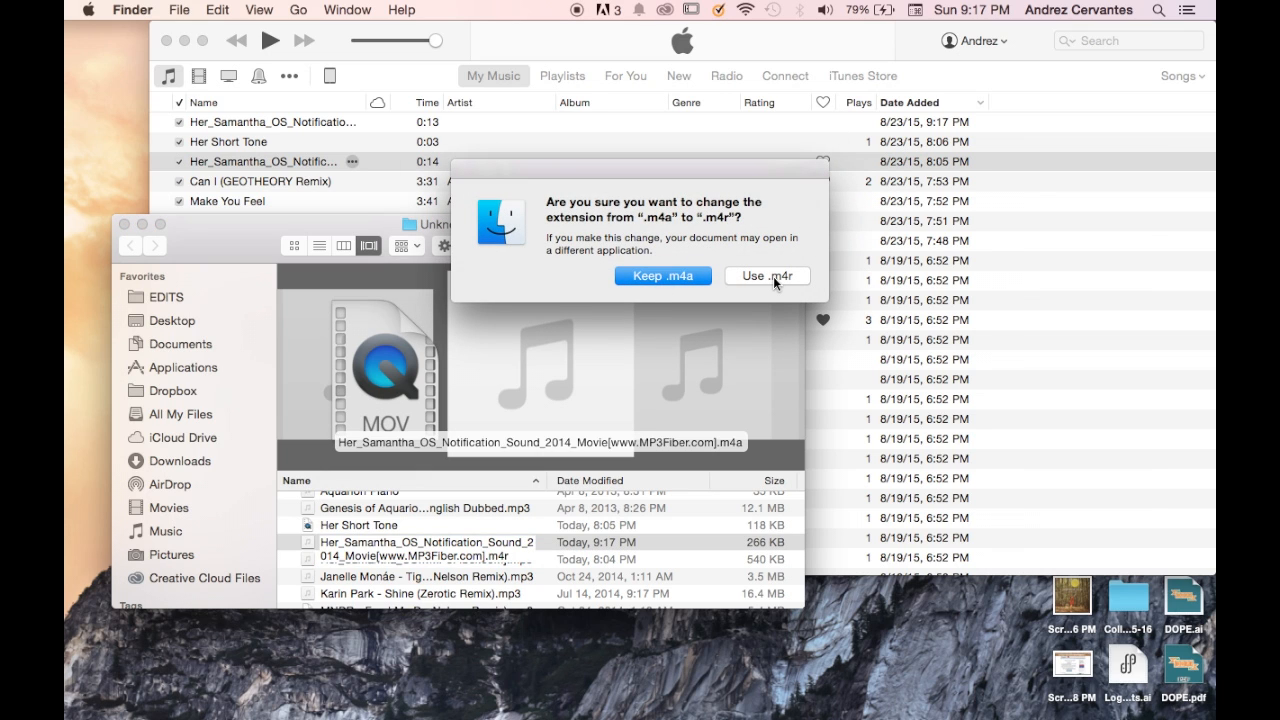
{"action": "left_click", "coordinate": [768, 276]}
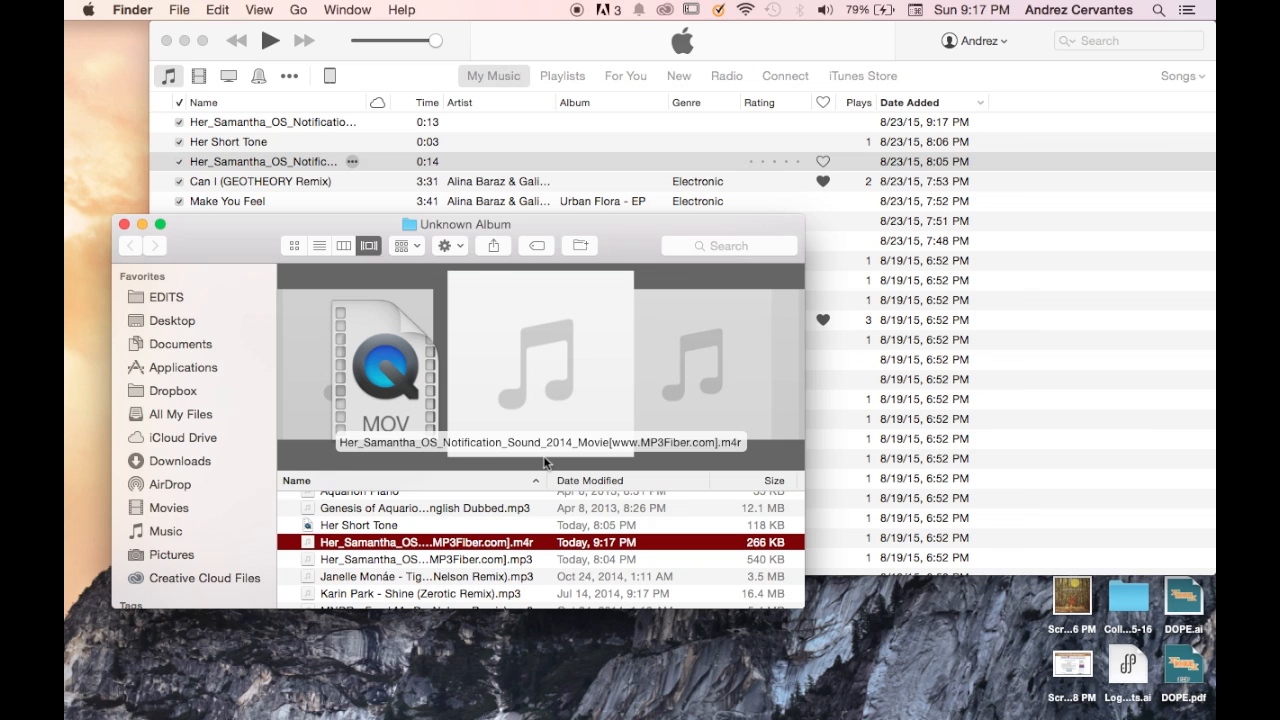
{"action": "mouse_move", "coordinate": [700, 448]}
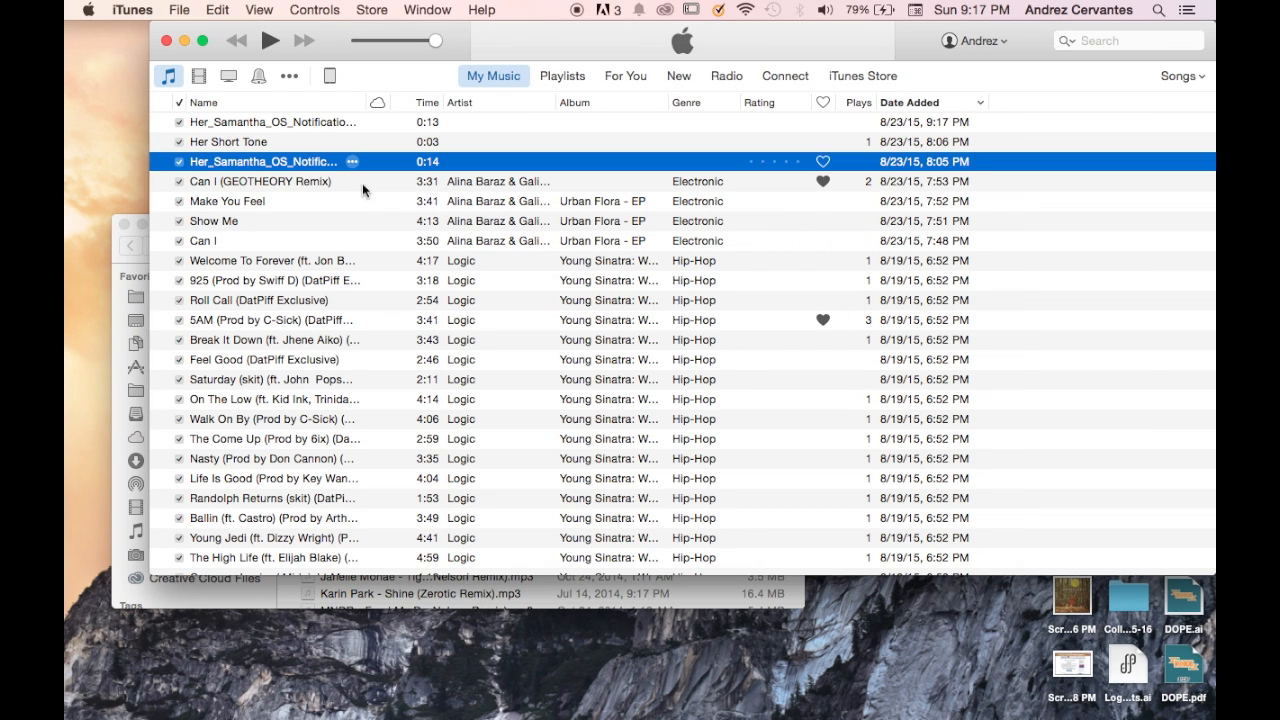
{"action": "mouse_move", "coordinate": [304, 130]}
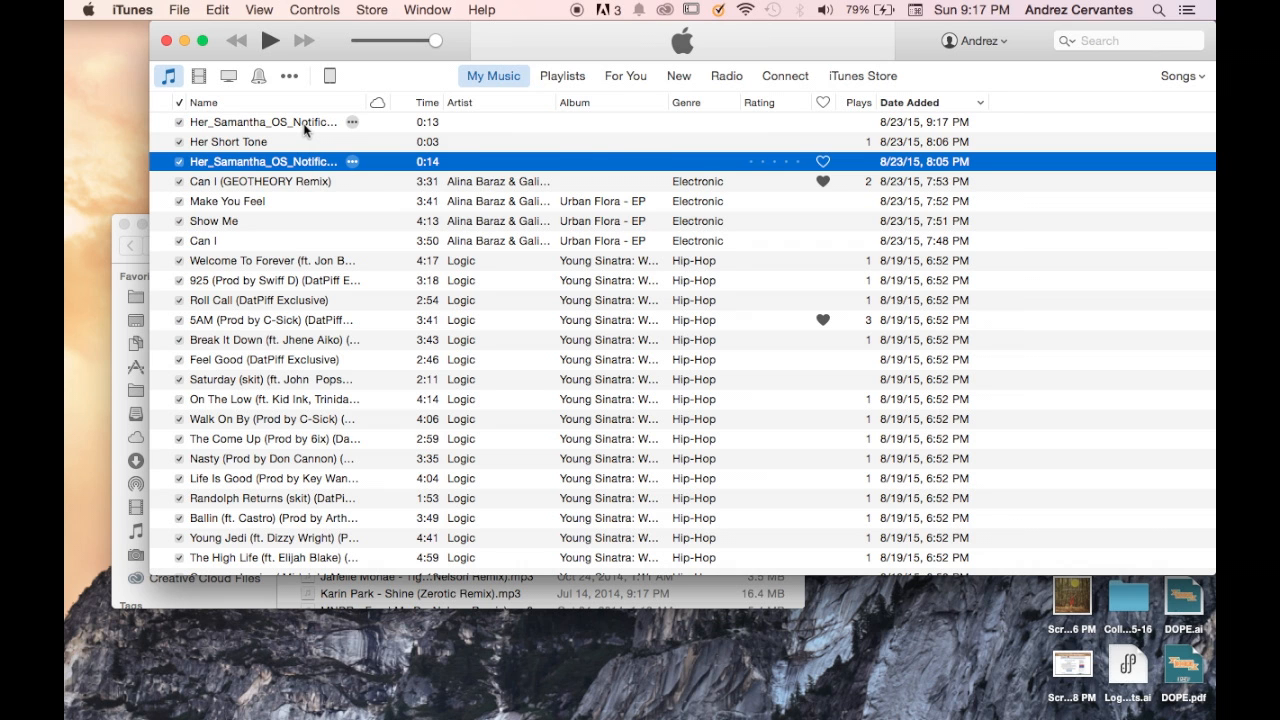
Step: Delete the 0:13 AAC copy from the music list, choosing Keep File
{"action": "right_click", "coordinate": [264, 122]}
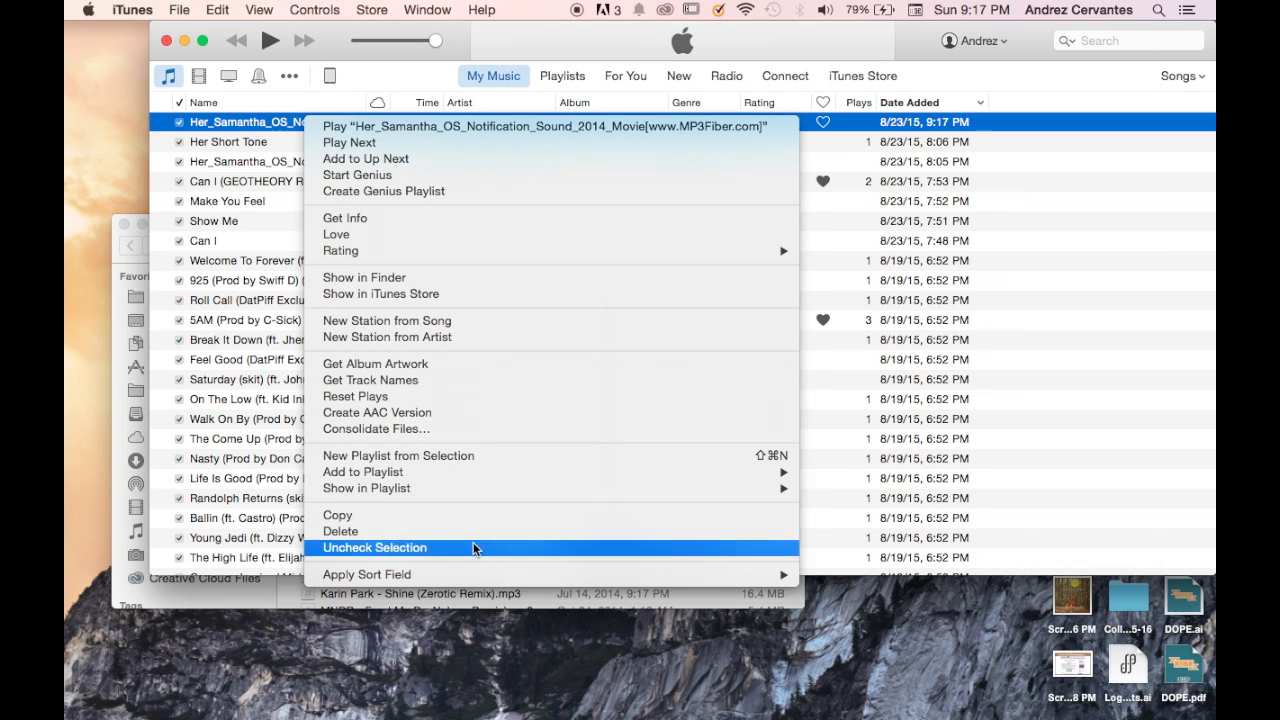
{"action": "left_click", "coordinate": [340, 532]}
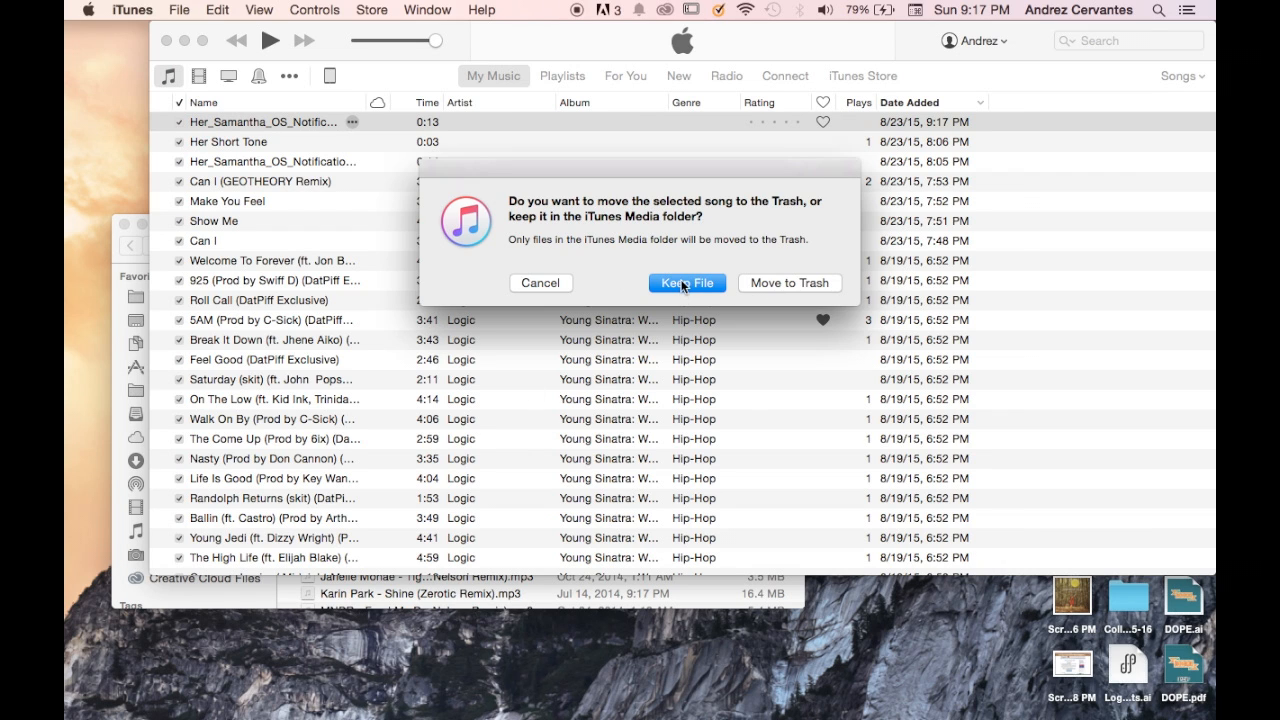
{"action": "left_click", "coordinate": [686, 282]}
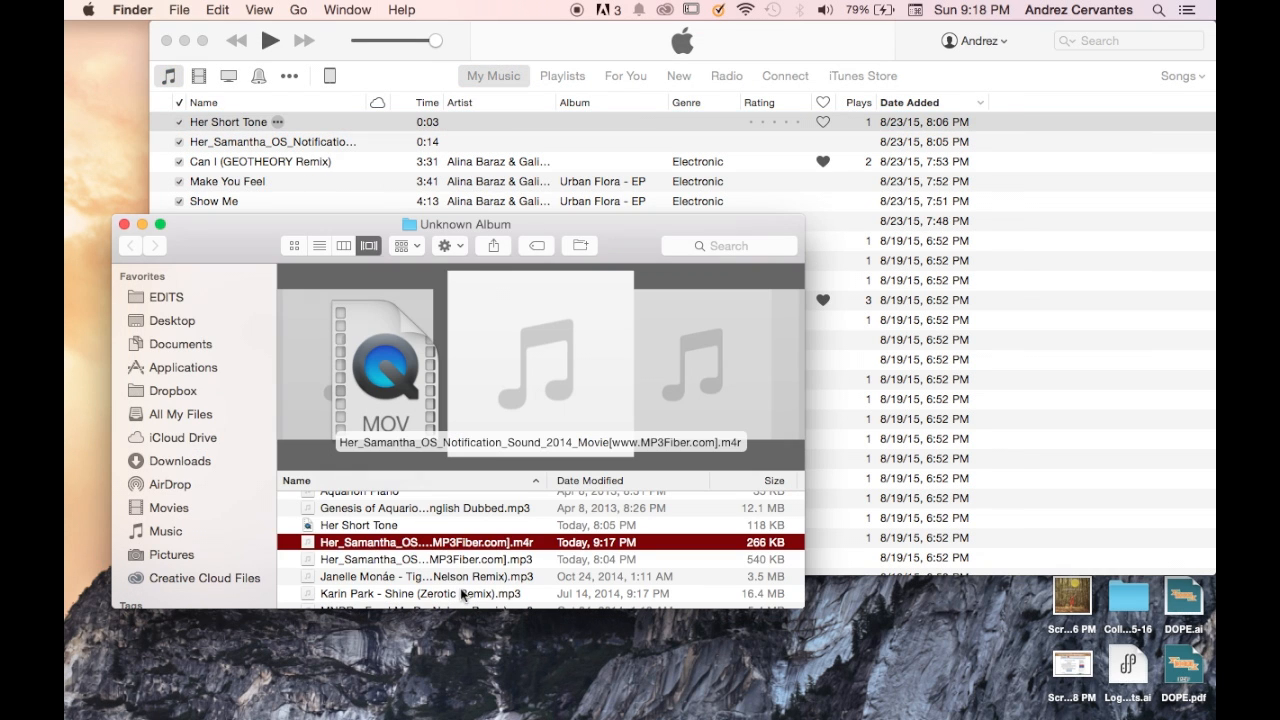
{"action": "mouse_move", "coordinate": [370, 550]}
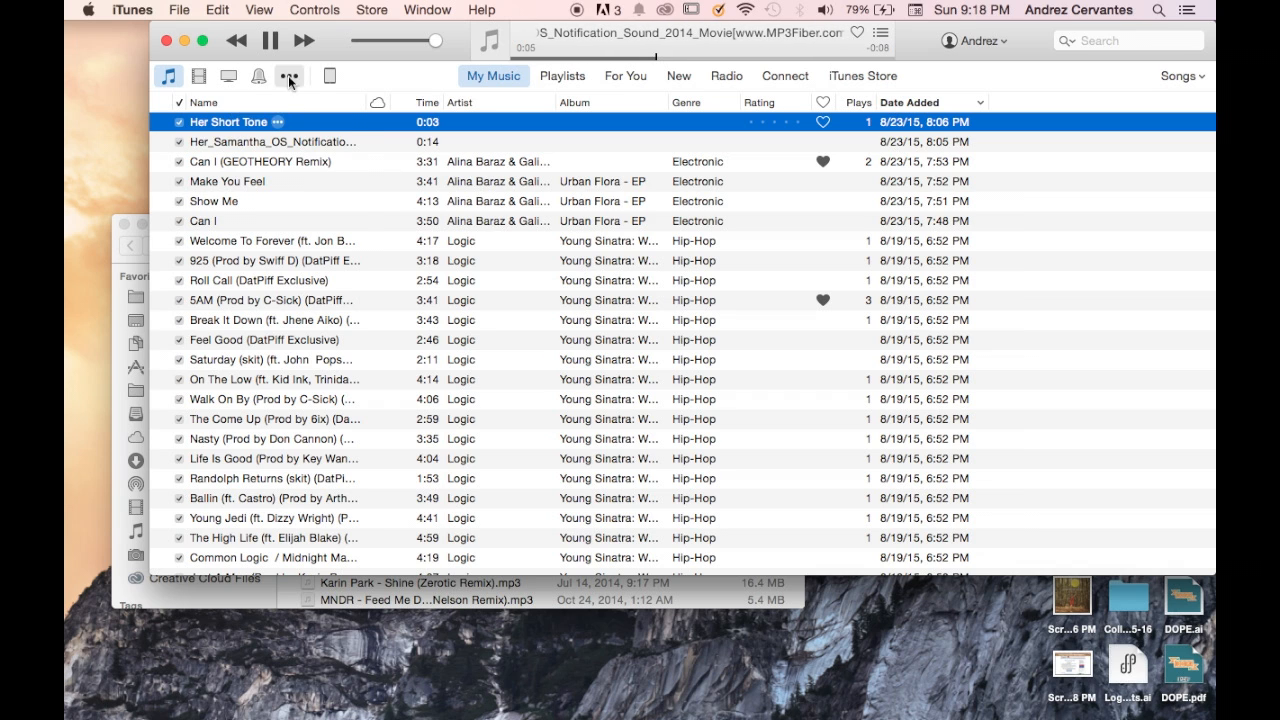
Step: View the Tones library to find the new Her_Samantha tone, then return to Music
{"action": "left_click", "coordinate": [288, 76]}
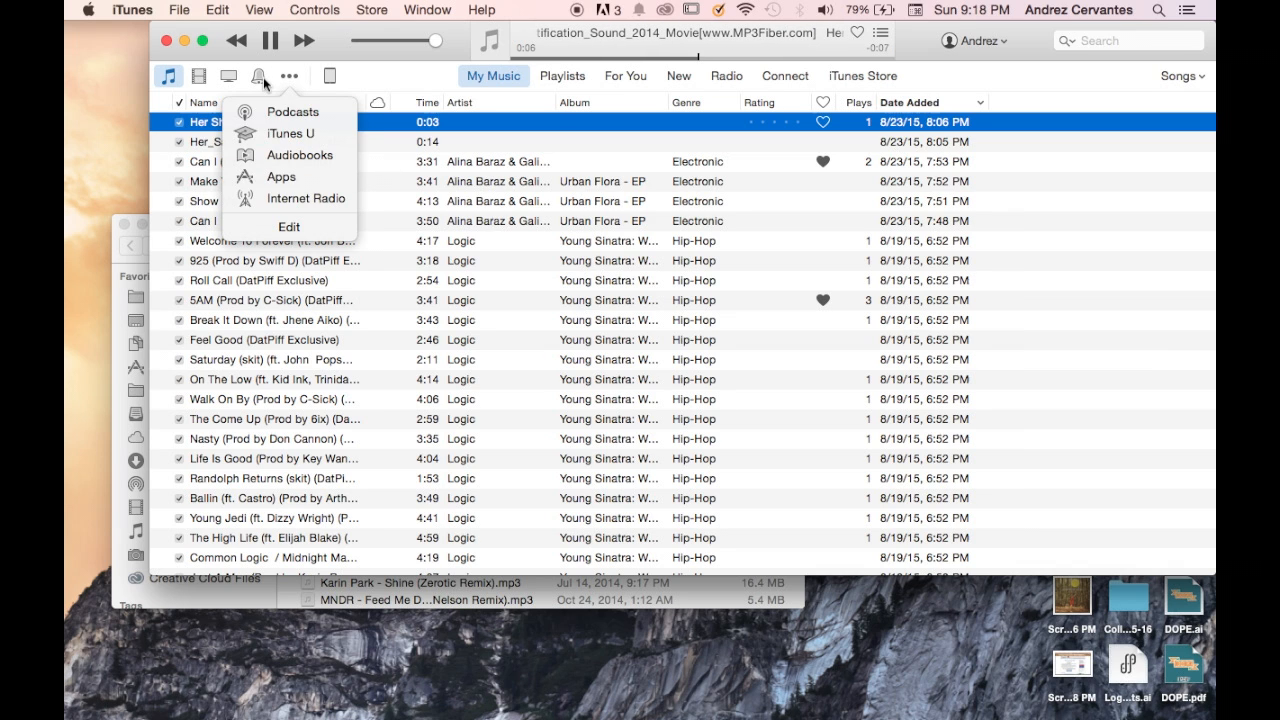
{"action": "left_click", "coordinate": [258, 76]}
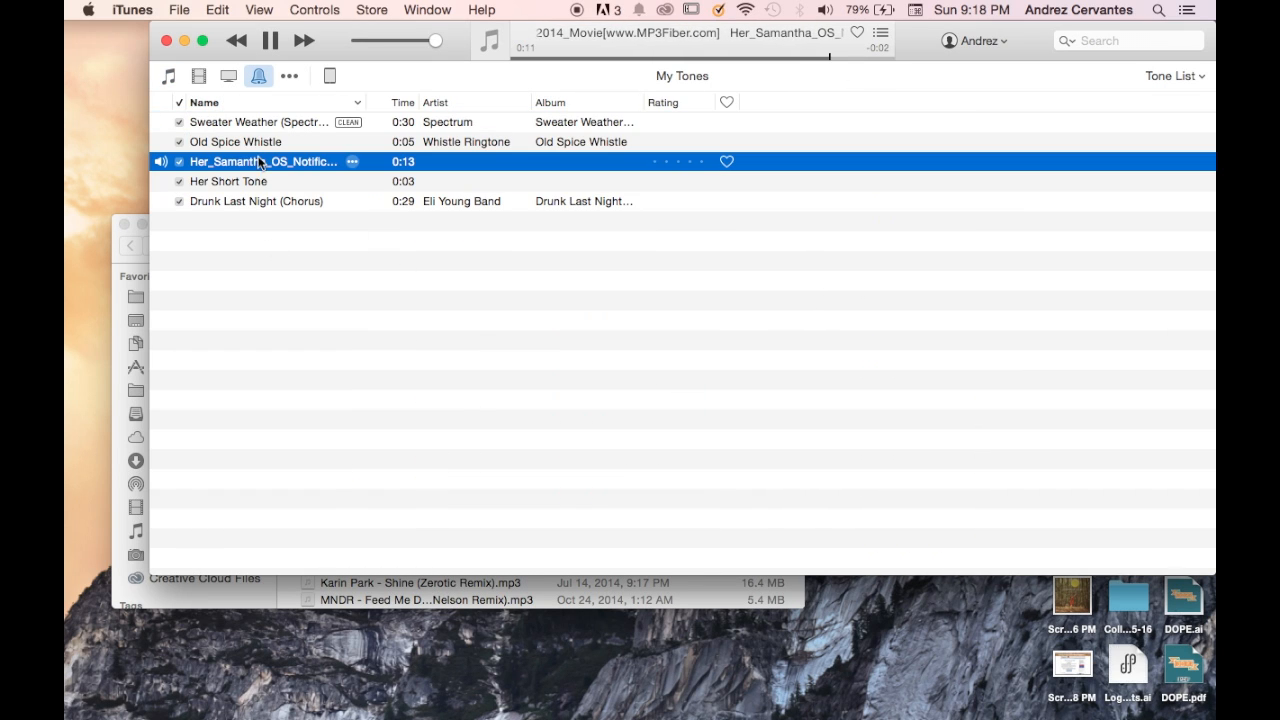
{"action": "left_click", "coordinate": [270, 40]}
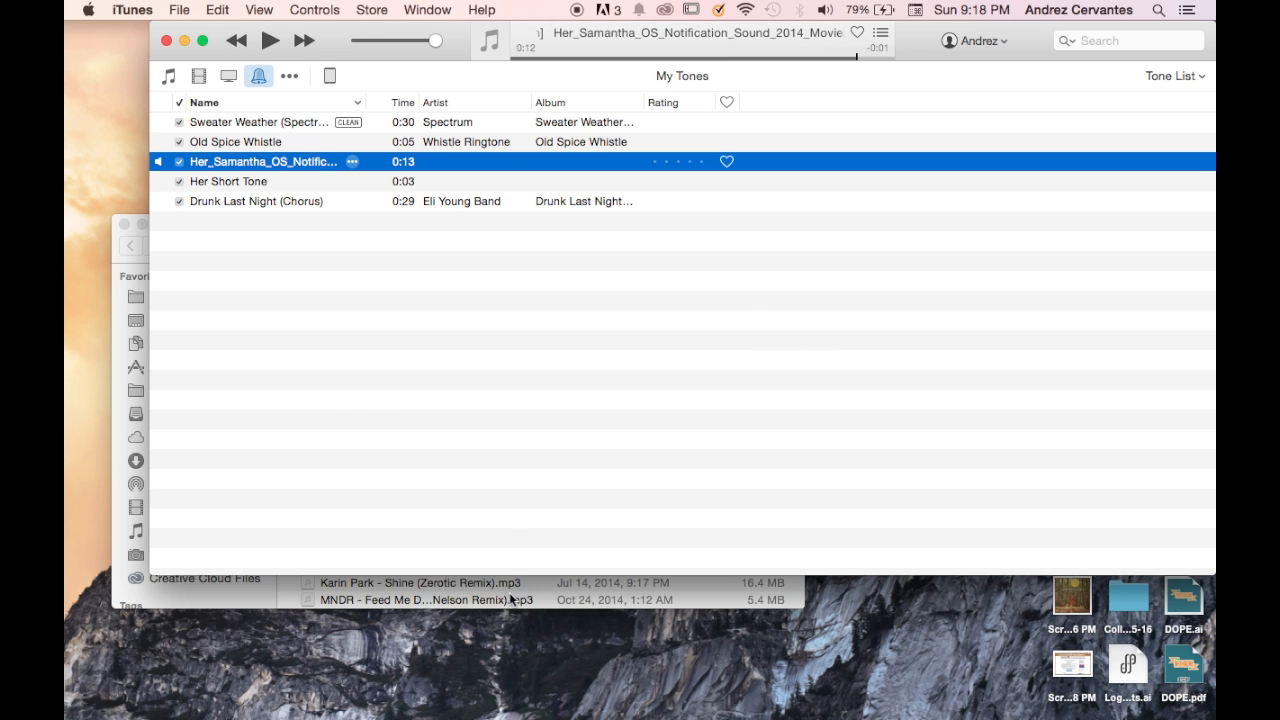
{"action": "left_click", "coordinate": [168, 76]}
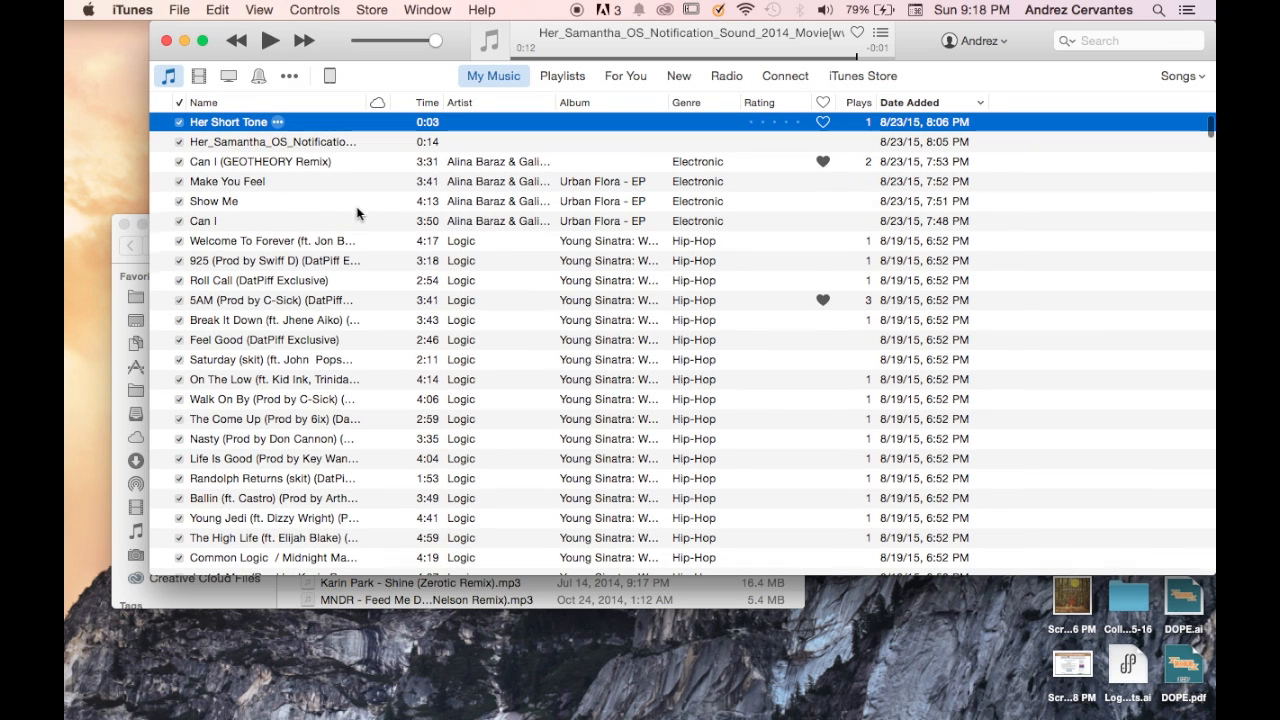
{"action": "mouse_move", "coordinate": [308, 132]}
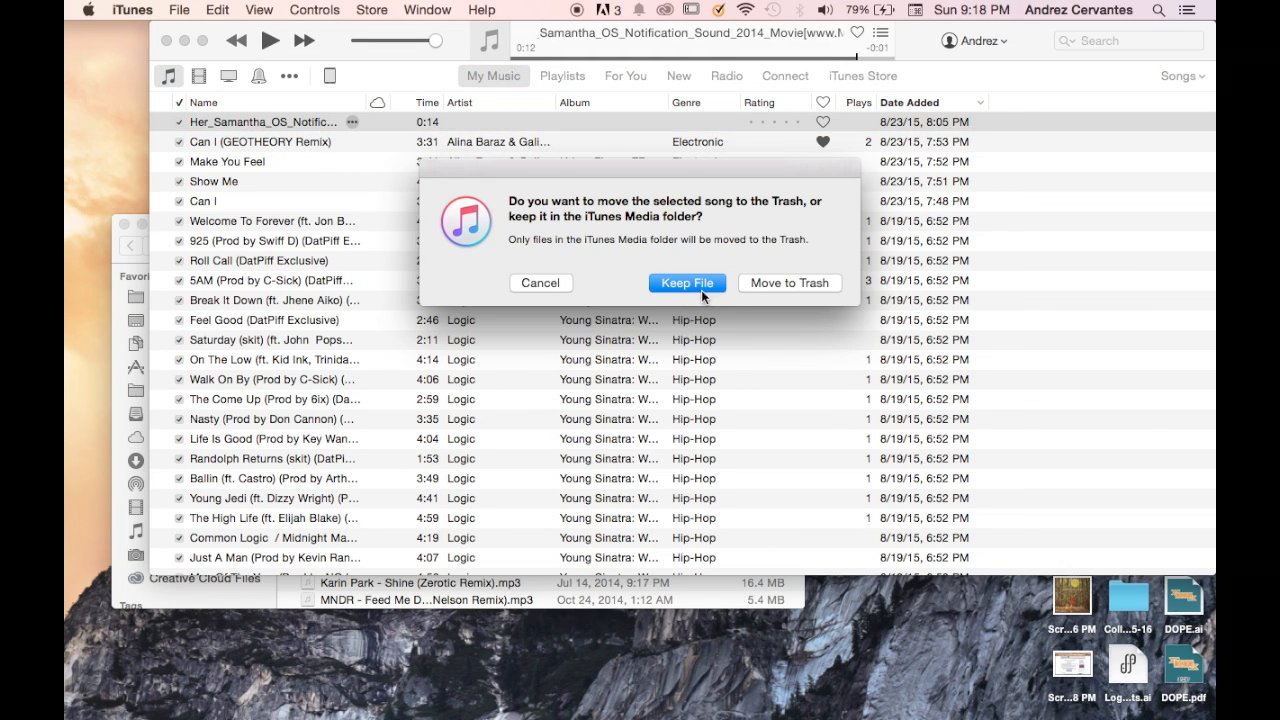
Step: Remove the leftover Her_Samantha song from the music list with Keep File
{"action": "left_click", "coordinate": [688, 282]}
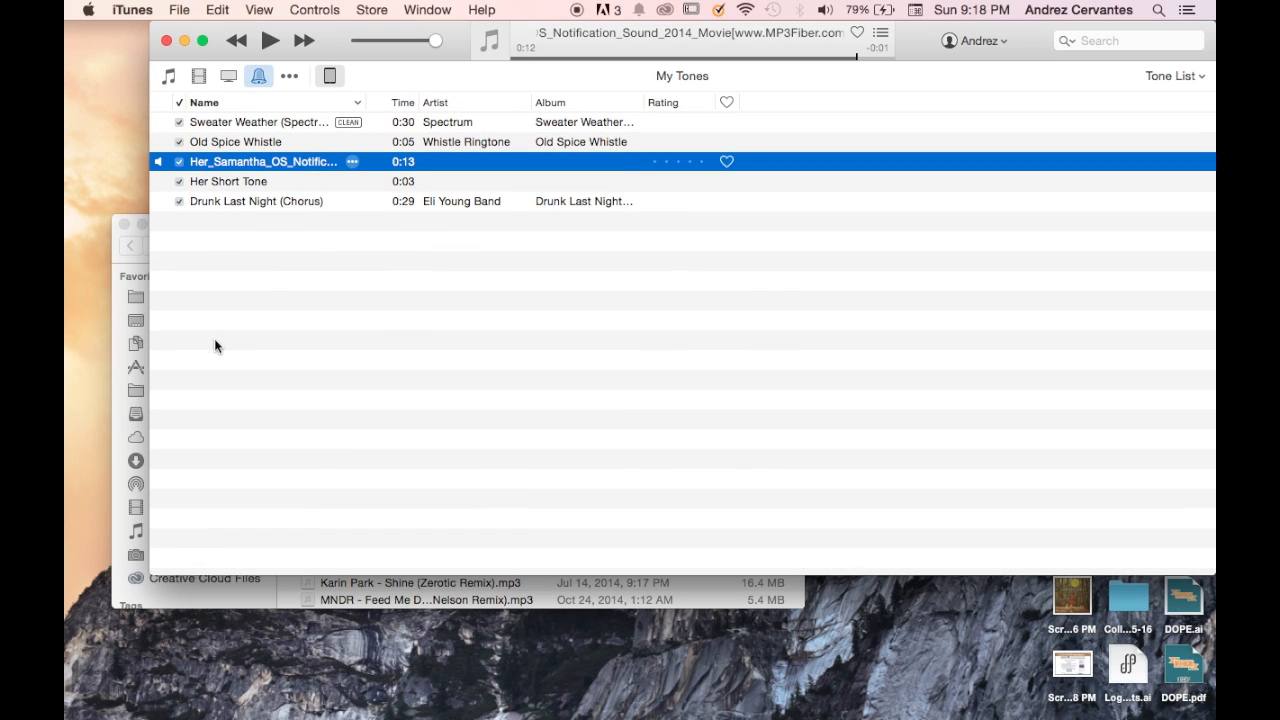
Step: Add the Her_Samantha tone to the connected iPad's Tones alongside Her Short Tone
{"action": "left_click", "coordinate": [328, 76]}
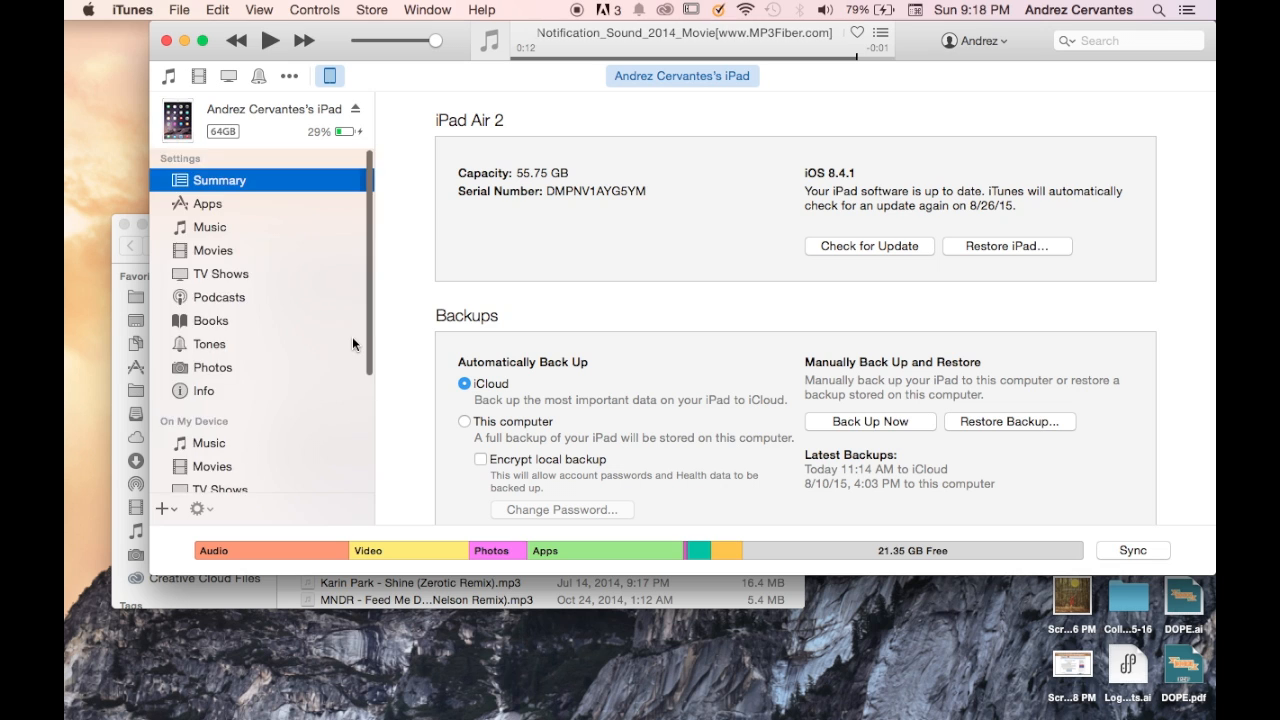
{"action": "scroll", "scroll_direction": "down", "scroll_amount": 3}
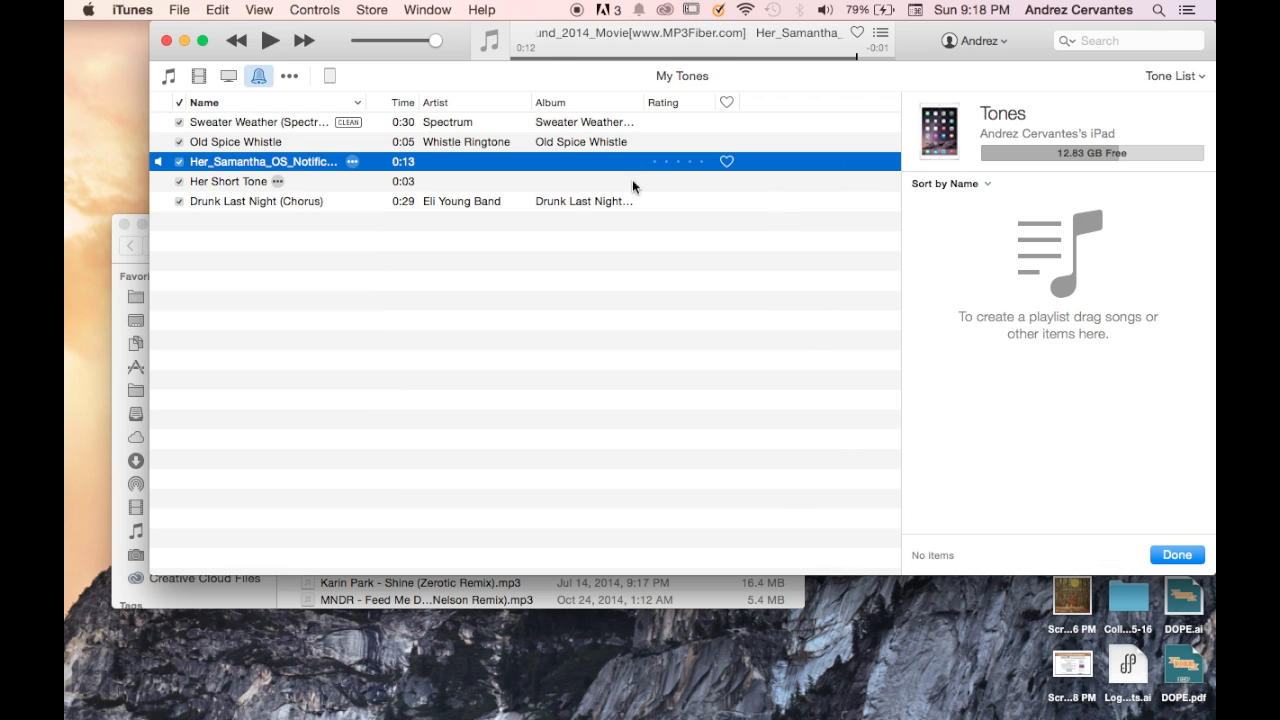
{"action": "left_click", "coordinate": [228, 180]}
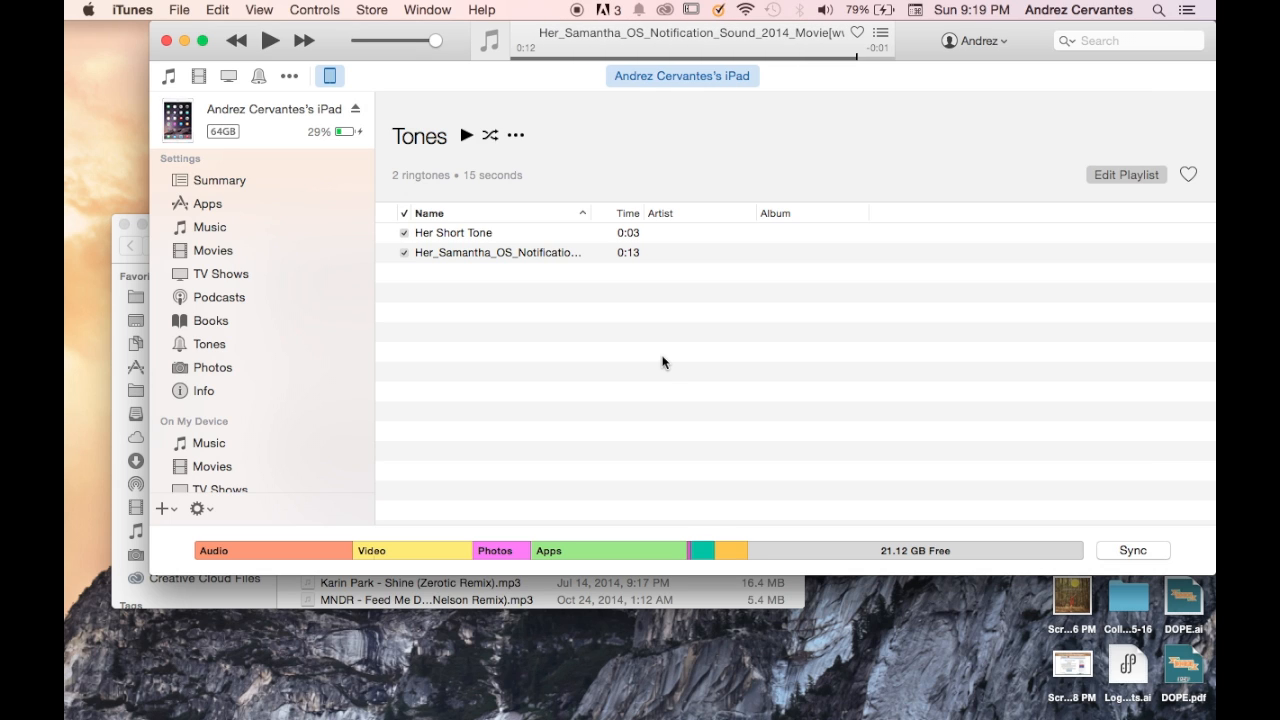
{"action": "mouse_move", "coordinate": [492, 504]}
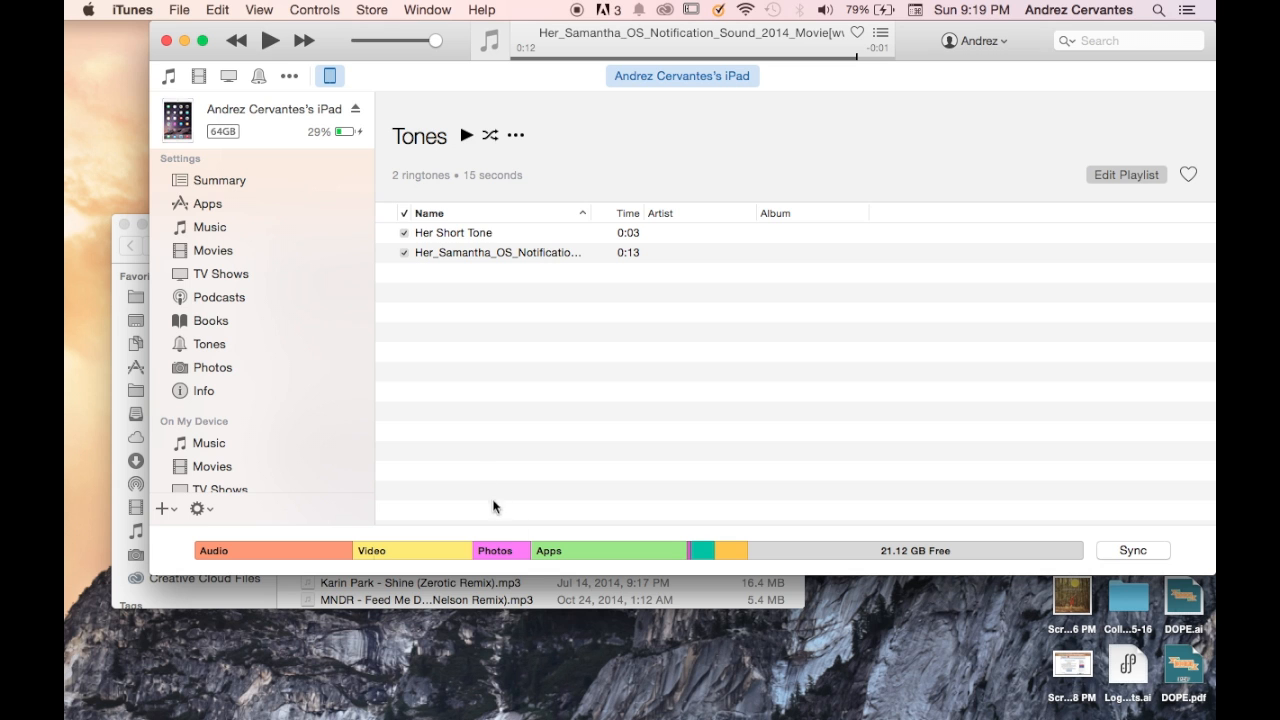